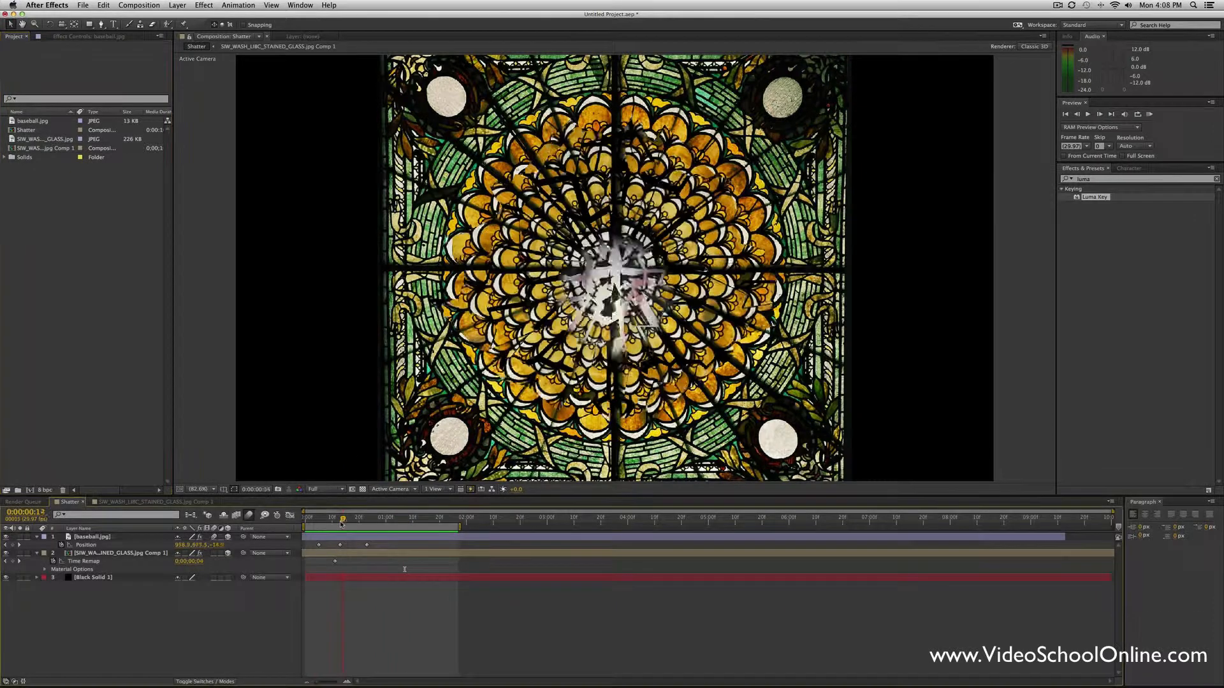
- Begin a new composition via Composition > New Composition
{"action": "left_click", "coordinate": [341, 518]}
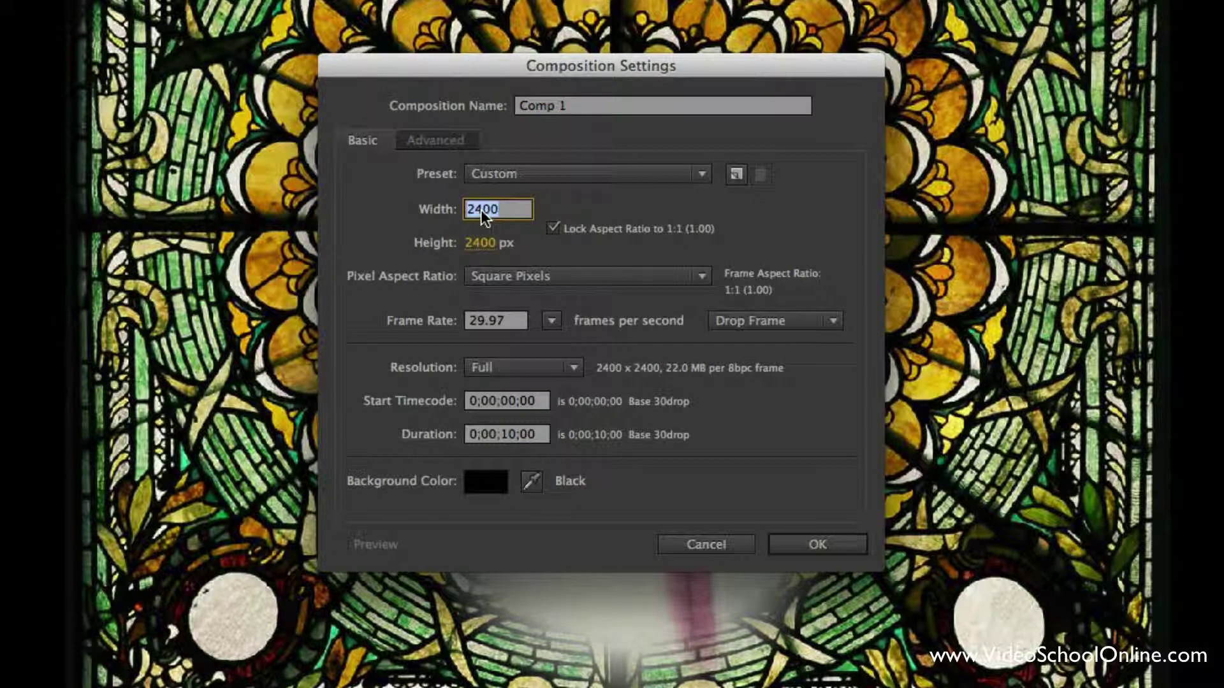
- Create Comp 1 at 1920×1080 with a 0;00;05;00 duration and confirm
{"action": "type", "text": "1920"}
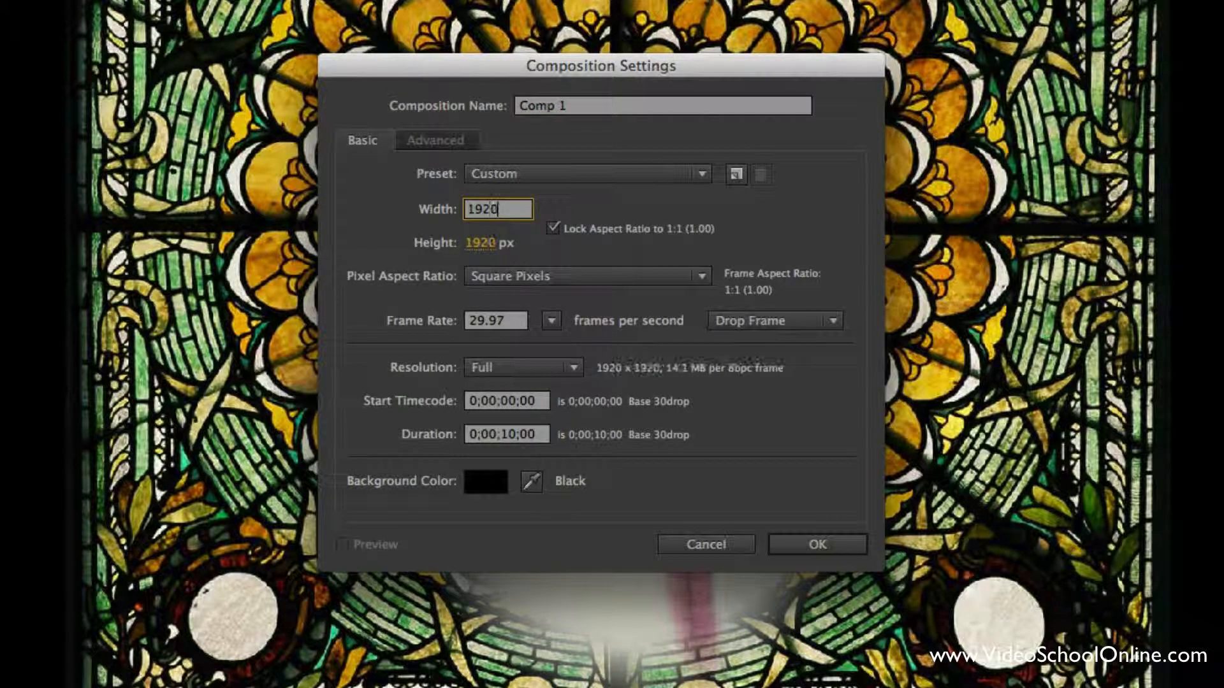
{"action": "type", "text": "1080"}
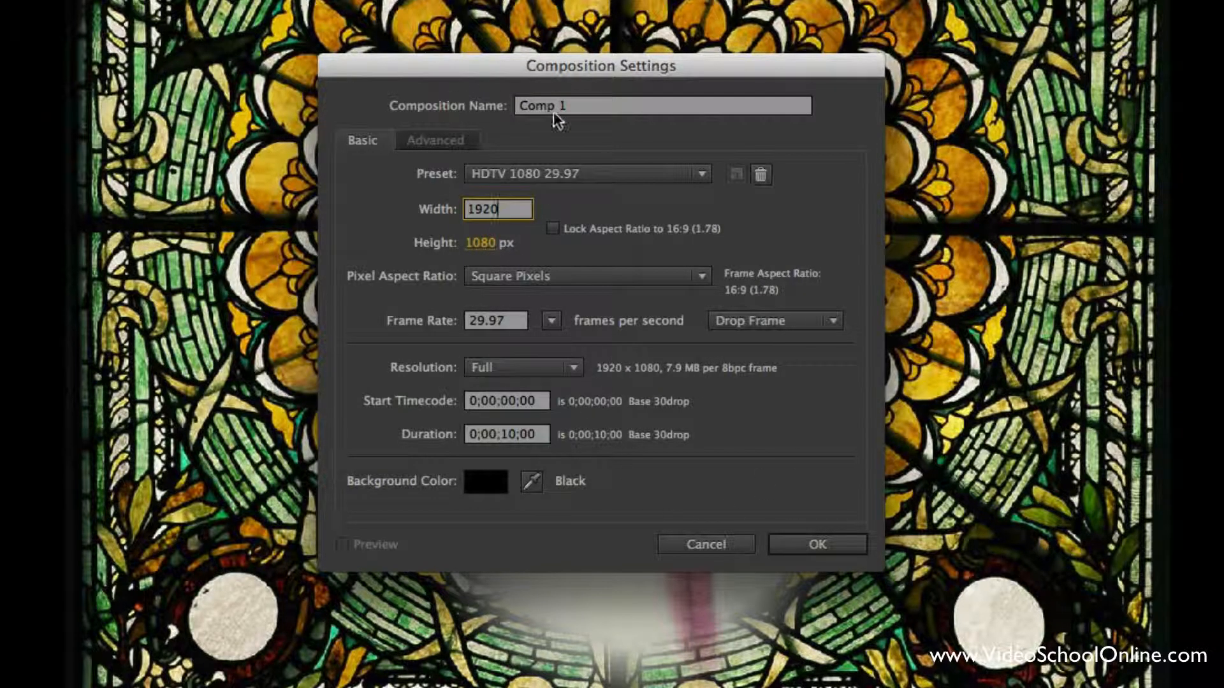
{"action": "left_click", "coordinate": [506, 435]}
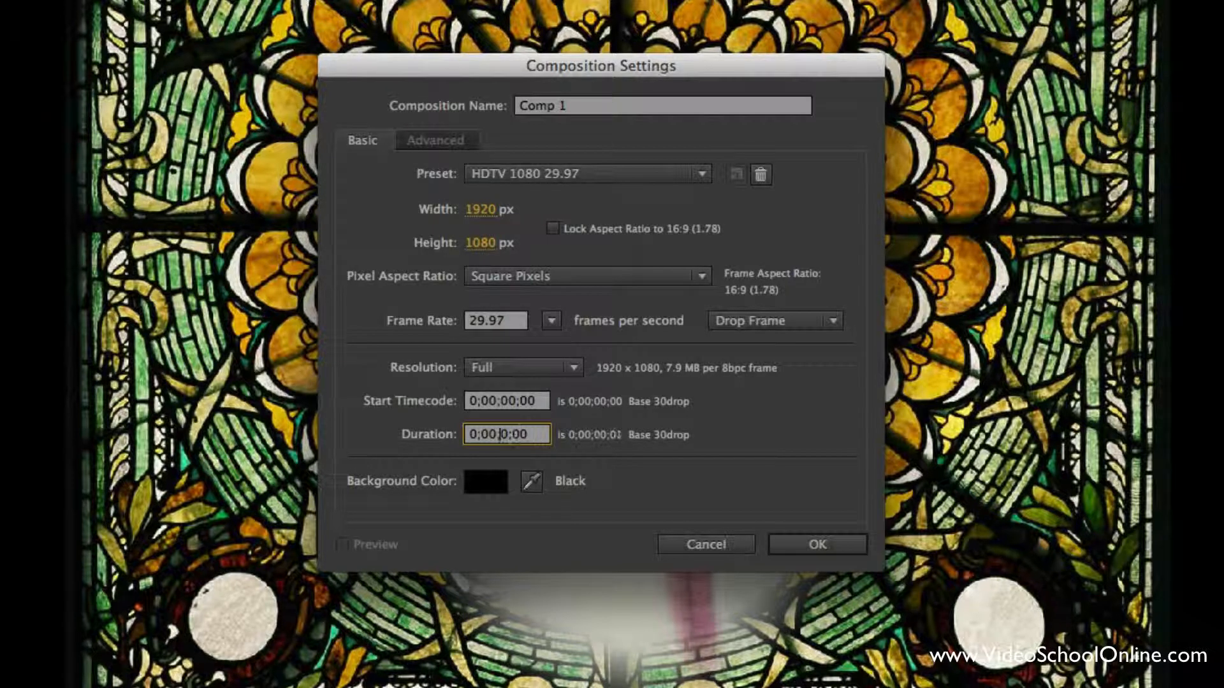
{"action": "type", "text": "0;00;05;00"}
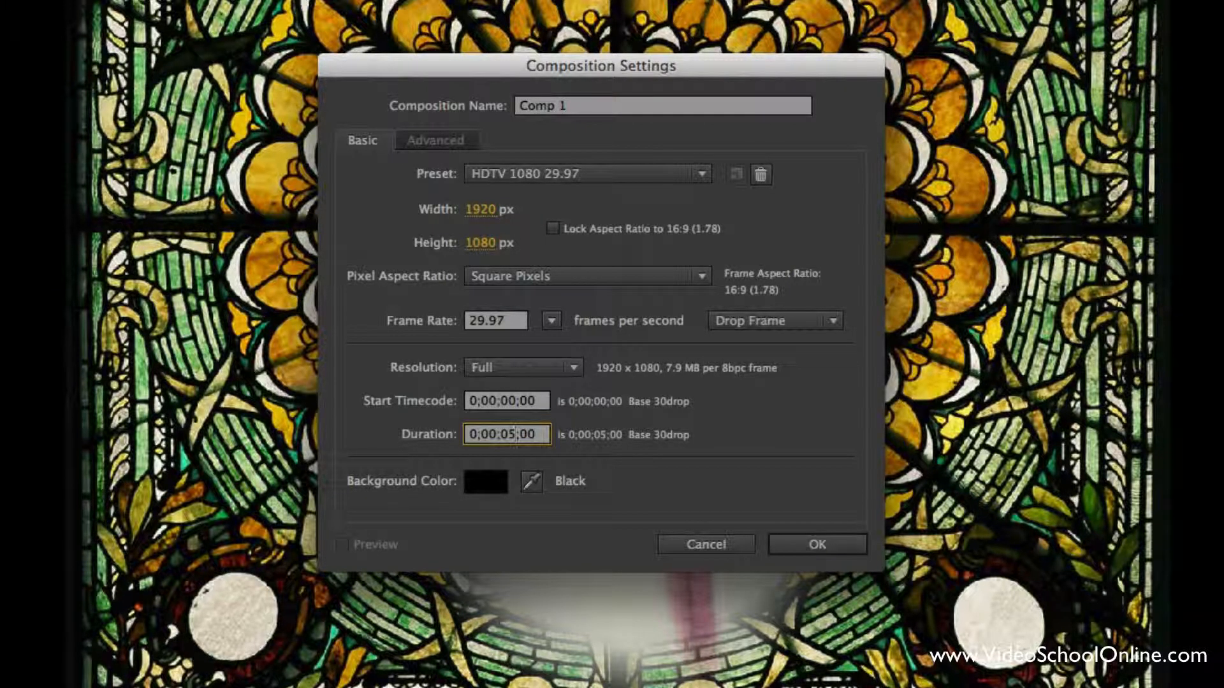
{"action": "left_click", "coordinate": [816, 544]}
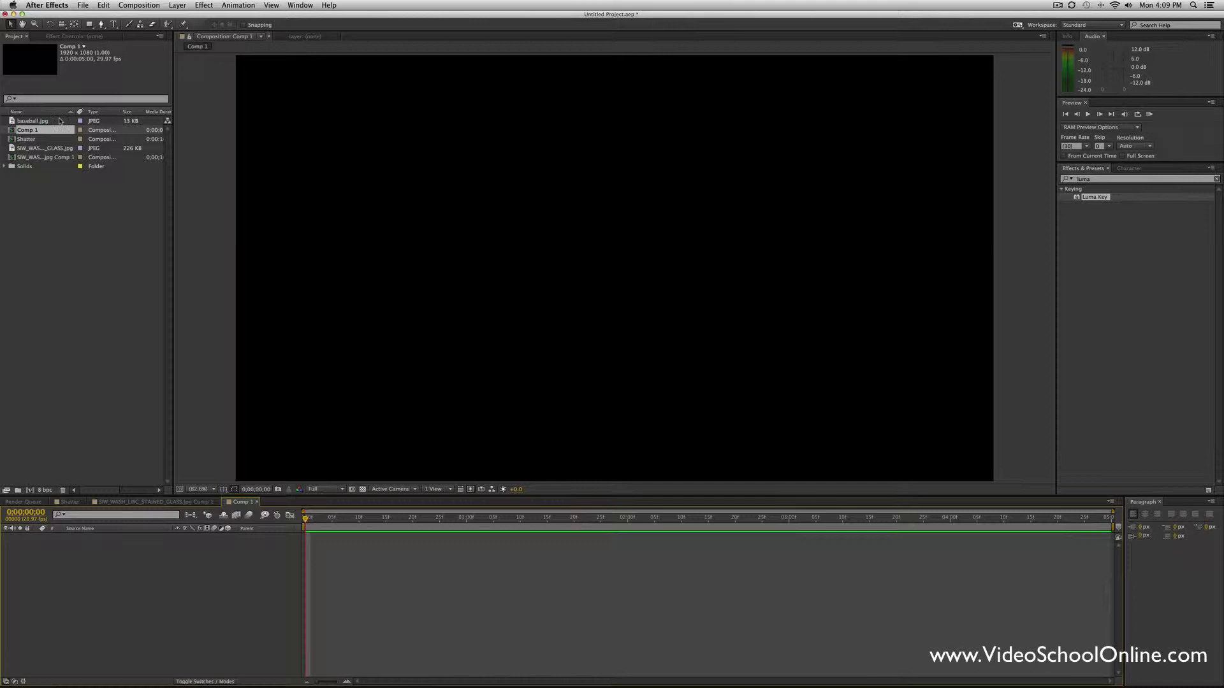
- Bring the stained glass image into Comp 1 for the Shatter effect
{"action": "left_click", "coordinate": [45, 148]}
{"action": "type", "text": "shatt"}
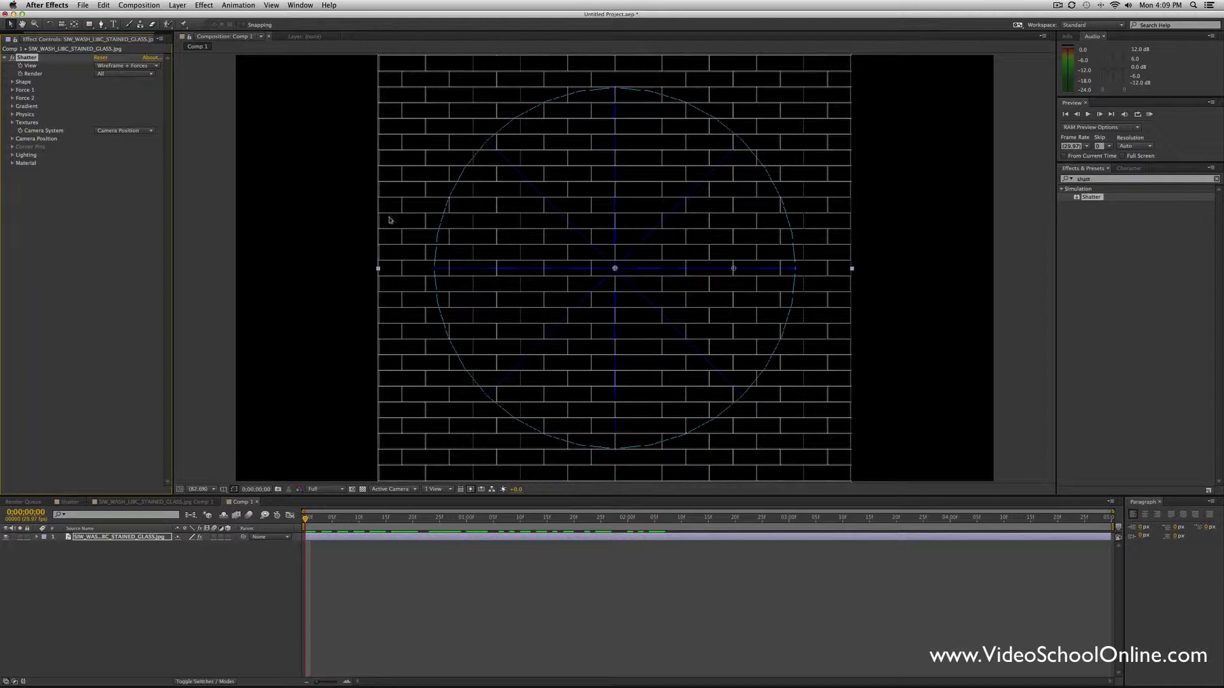
{"action": "mouse_move", "coordinate": [96, 78]}
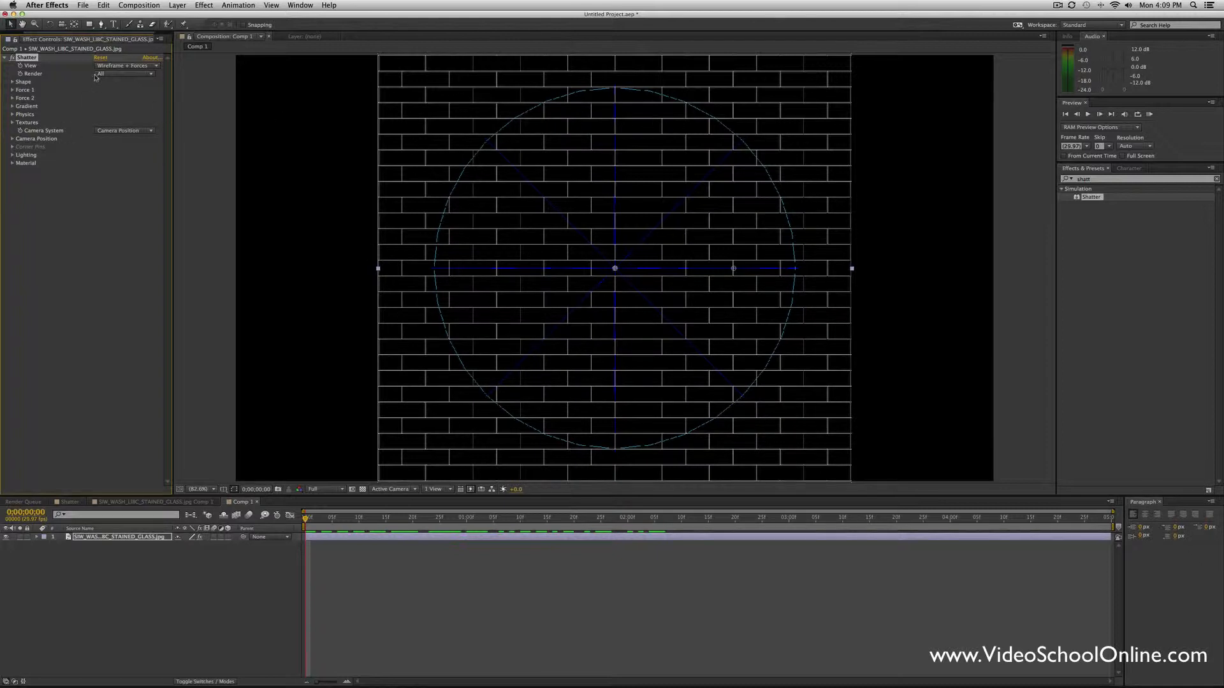
{"action": "mouse_move", "coordinate": [55, 89]}
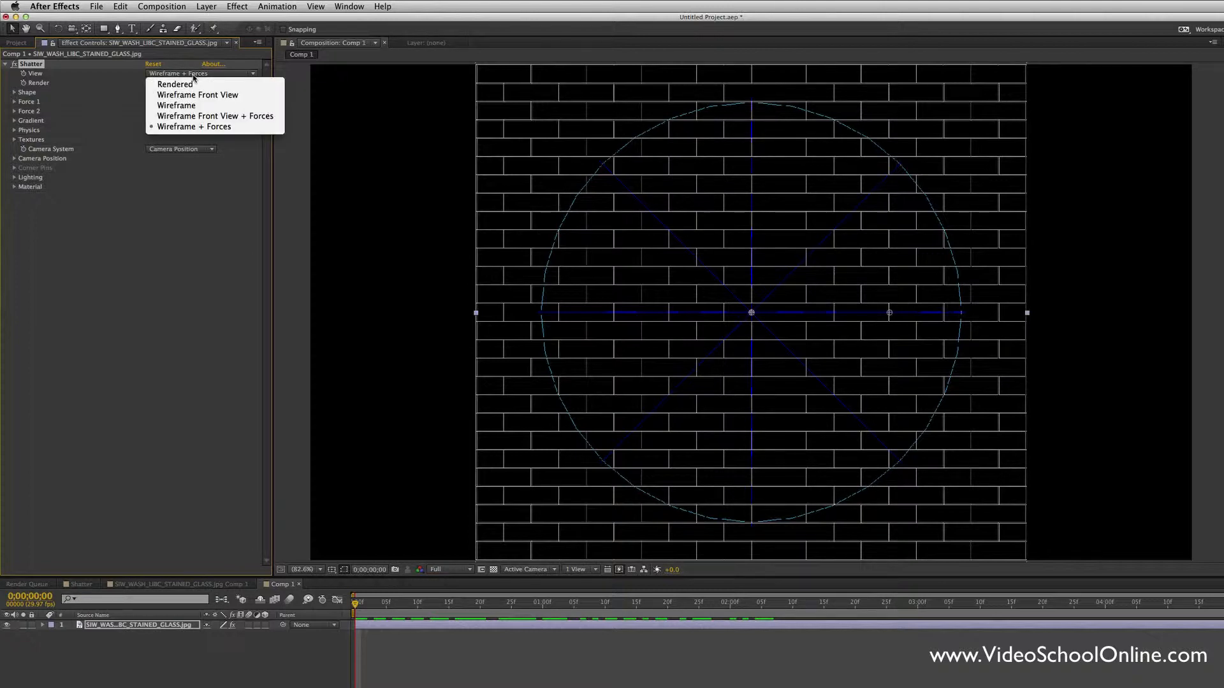
- Switch the Shatter view to Rendered and scrub to see the brick breakup
{"action": "left_click", "coordinate": [174, 84]}
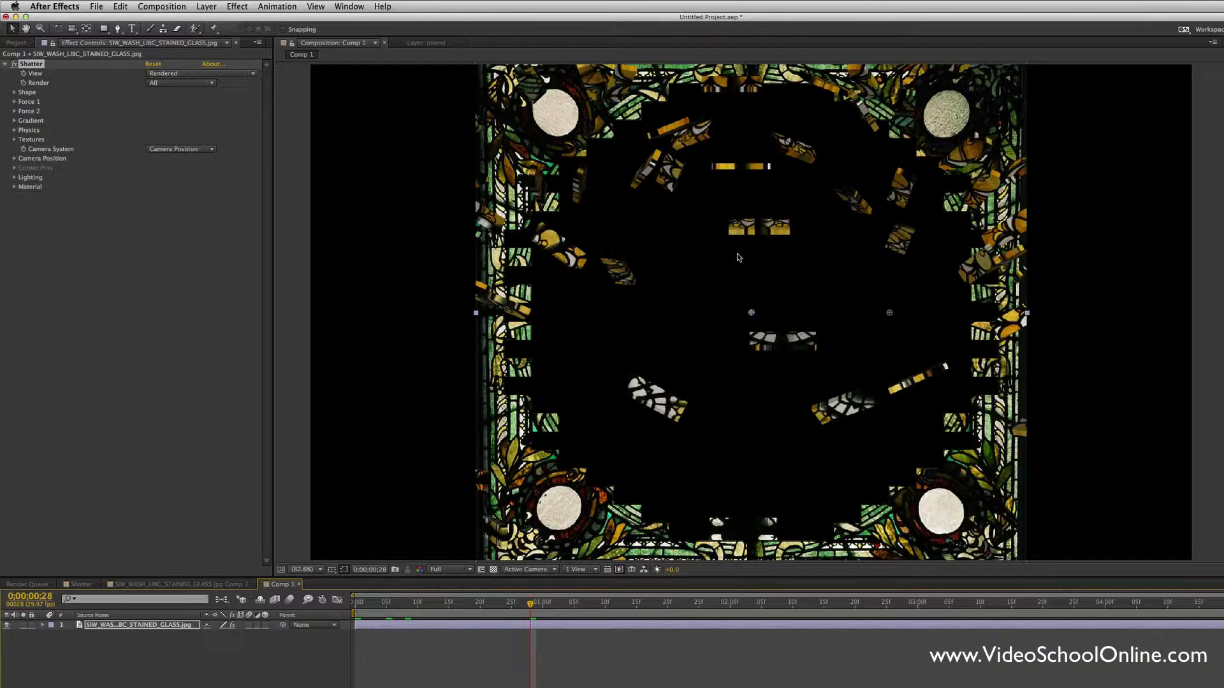
{"action": "left_click", "coordinate": [389, 602]}
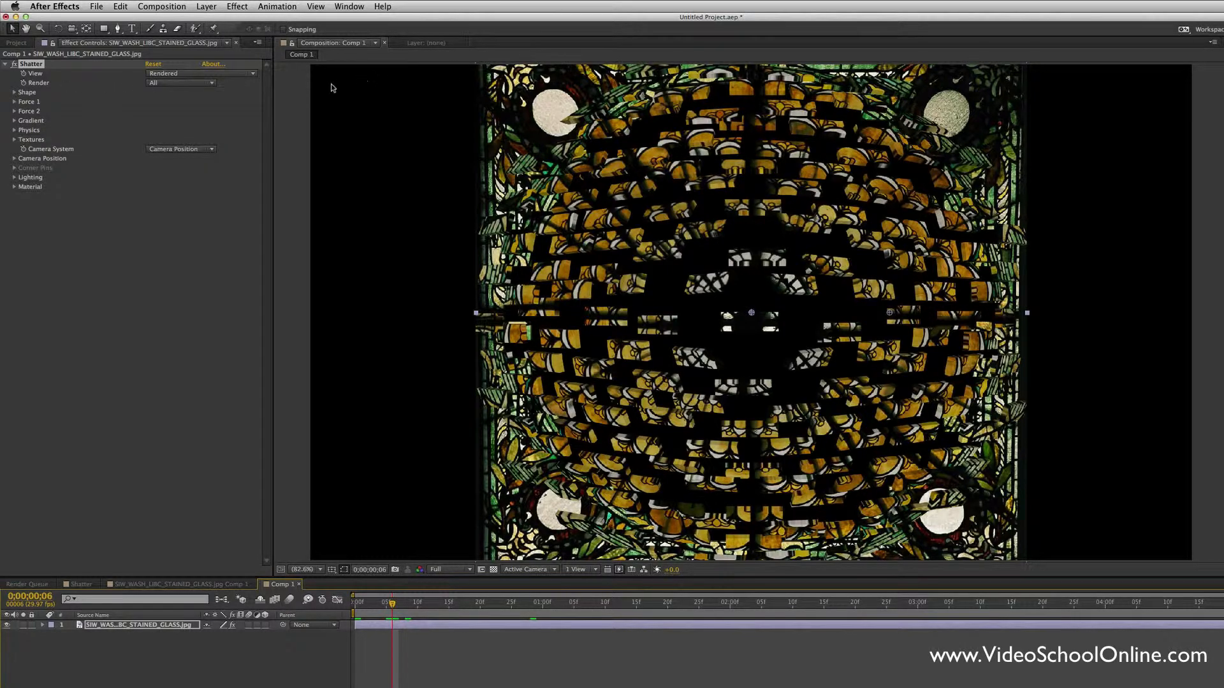
{"action": "mouse_move", "coordinate": [362, 518]}
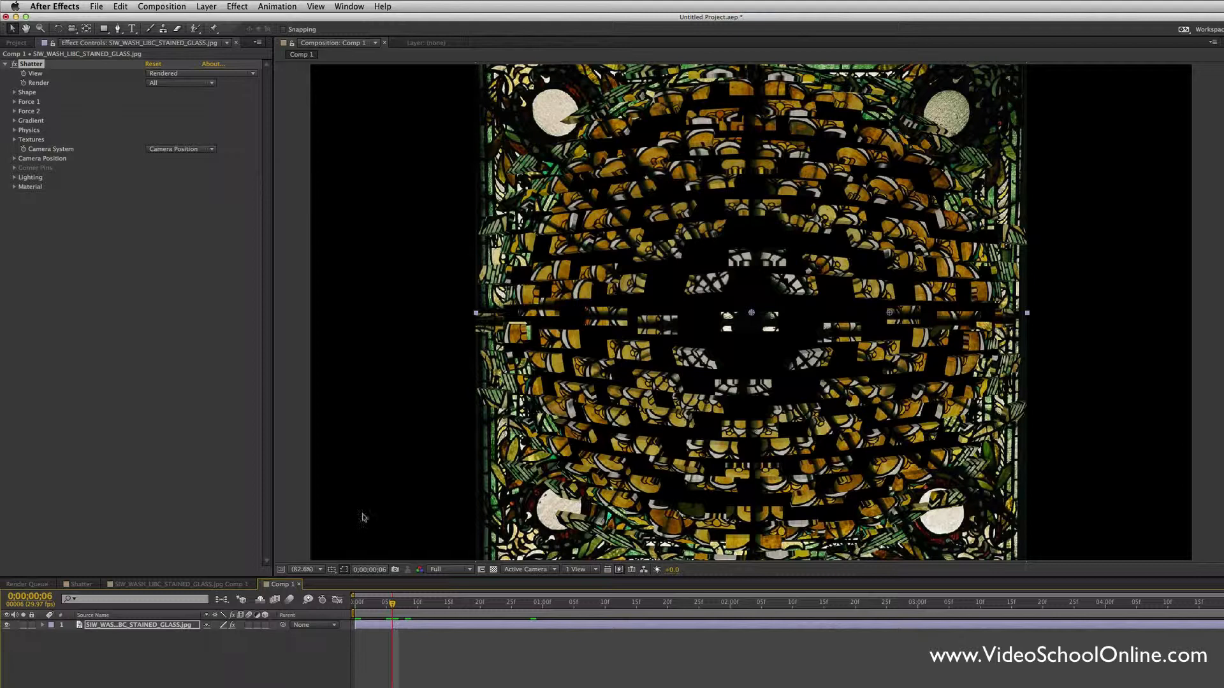
- Set the Shatter Shape pattern to Glass and check the window at the timeline start
{"action": "left_click", "coordinate": [26, 92]}
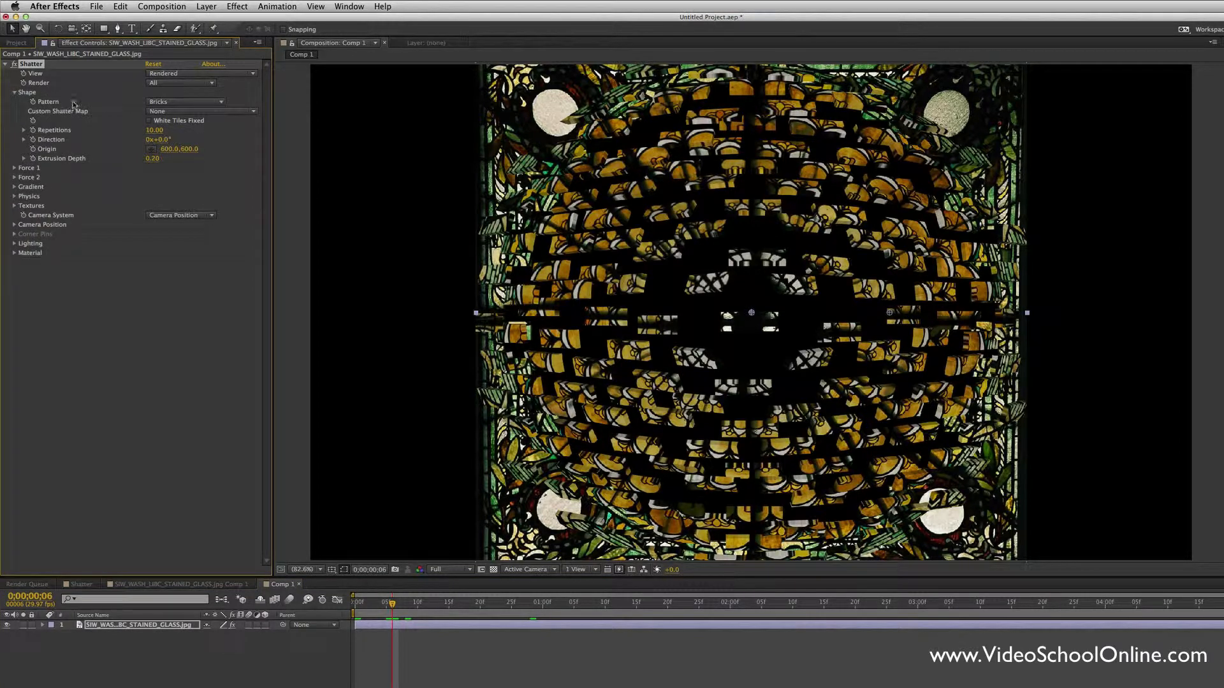
{"action": "left_click", "coordinate": [185, 102]}
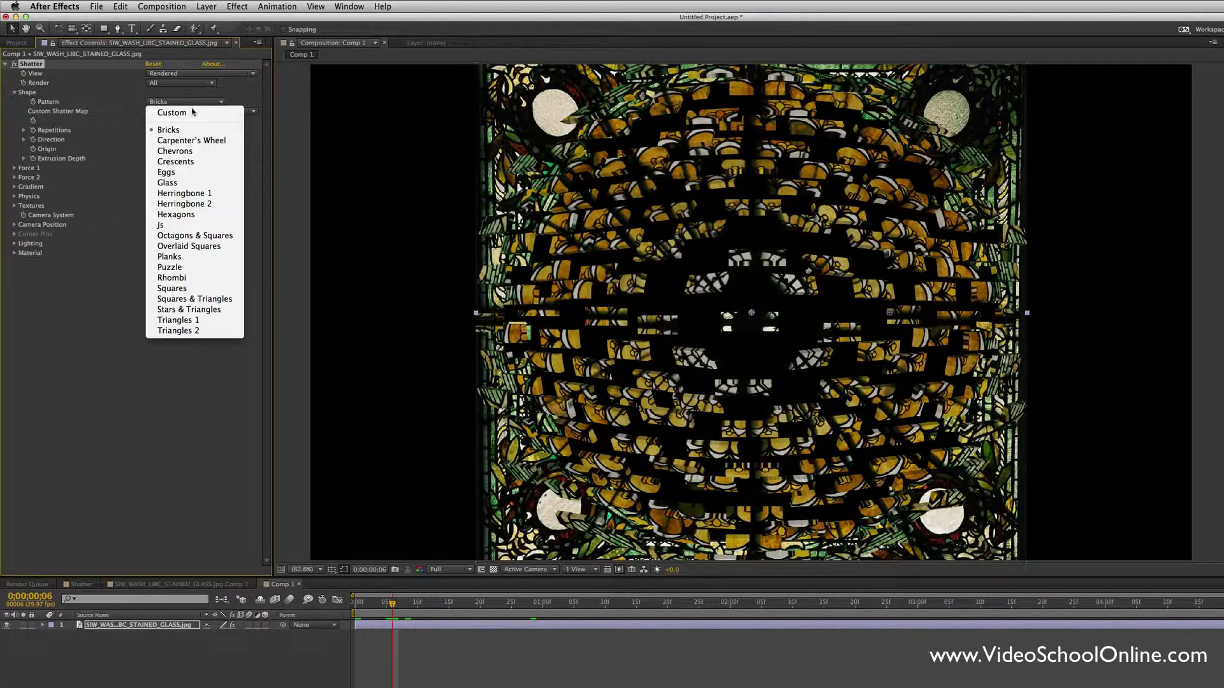
{"action": "mouse_move", "coordinate": [176, 162]}
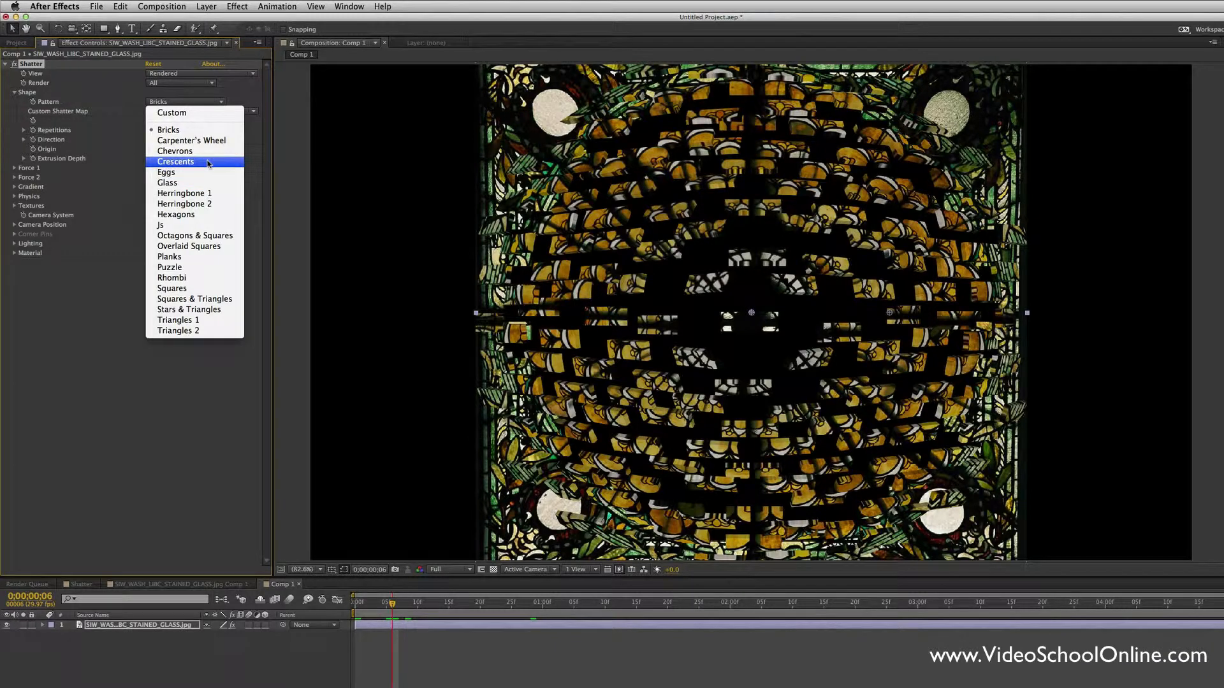
{"action": "mouse_move", "coordinate": [166, 172]}
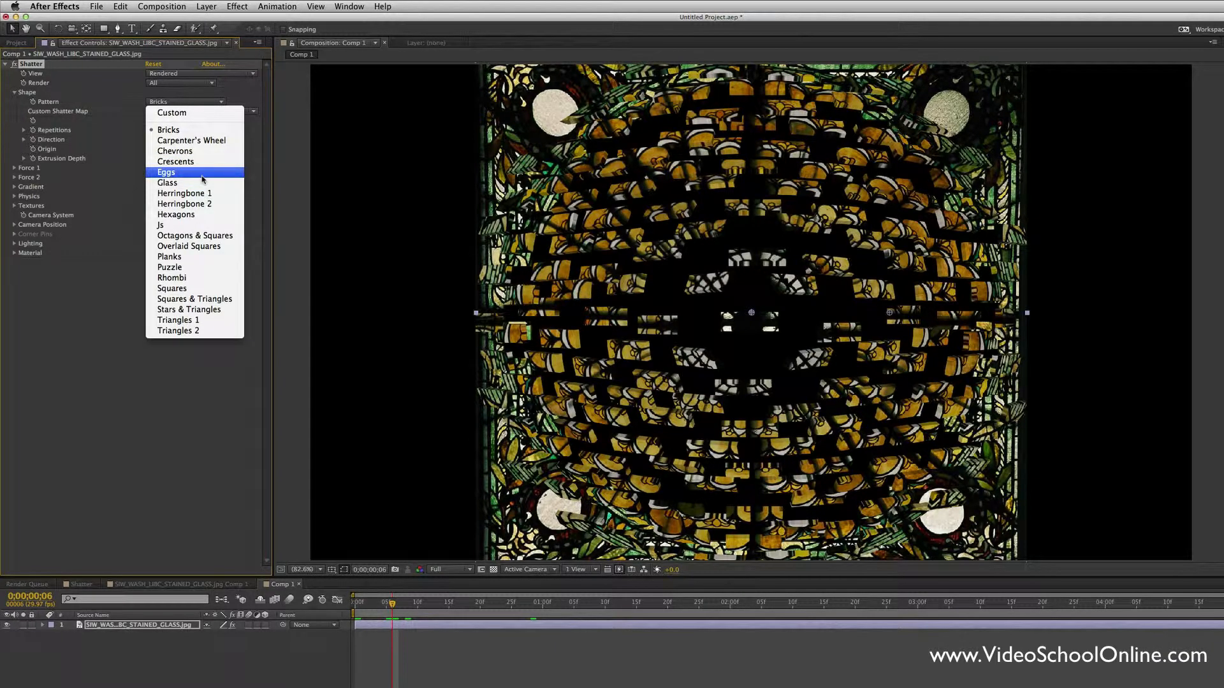
{"action": "mouse_move", "coordinate": [167, 182]}
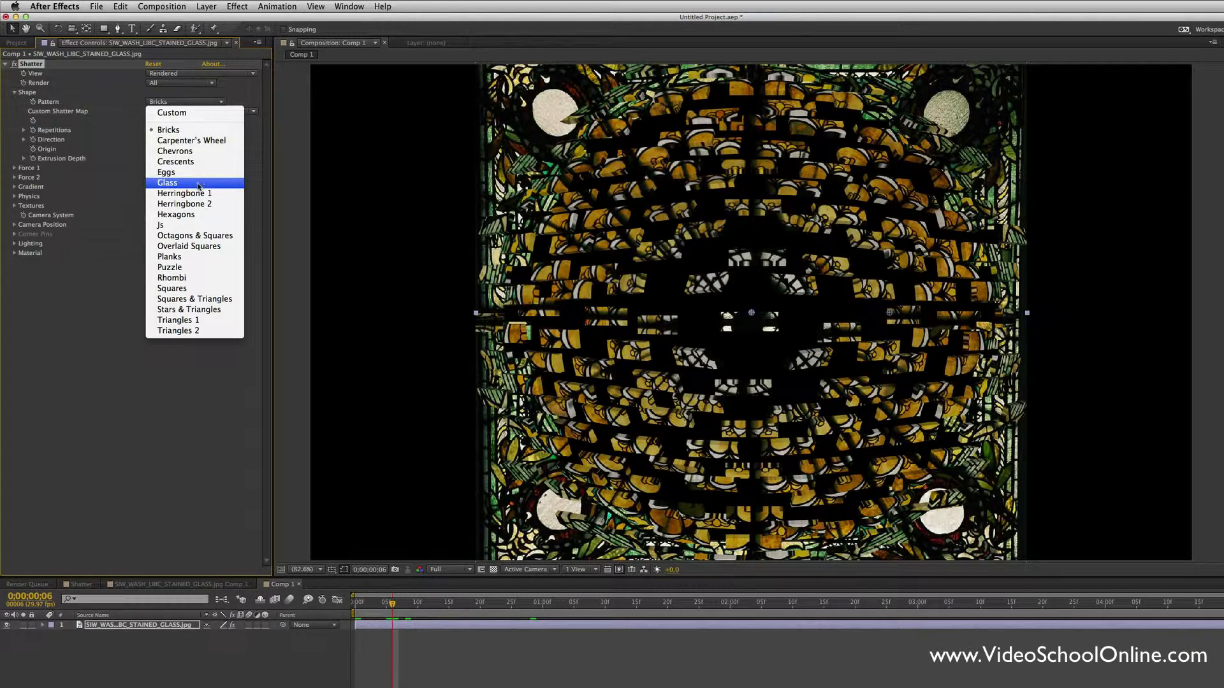
{"action": "left_click", "coordinate": [167, 182]}
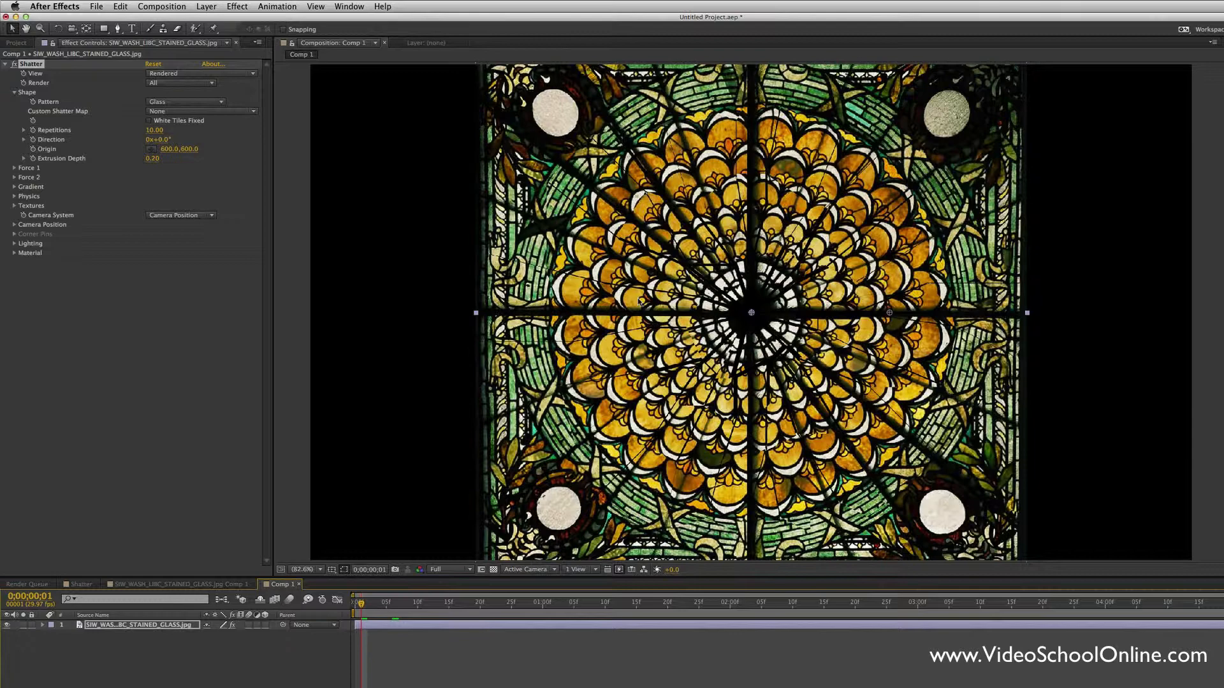
{"action": "left_click", "coordinate": [367, 604]}
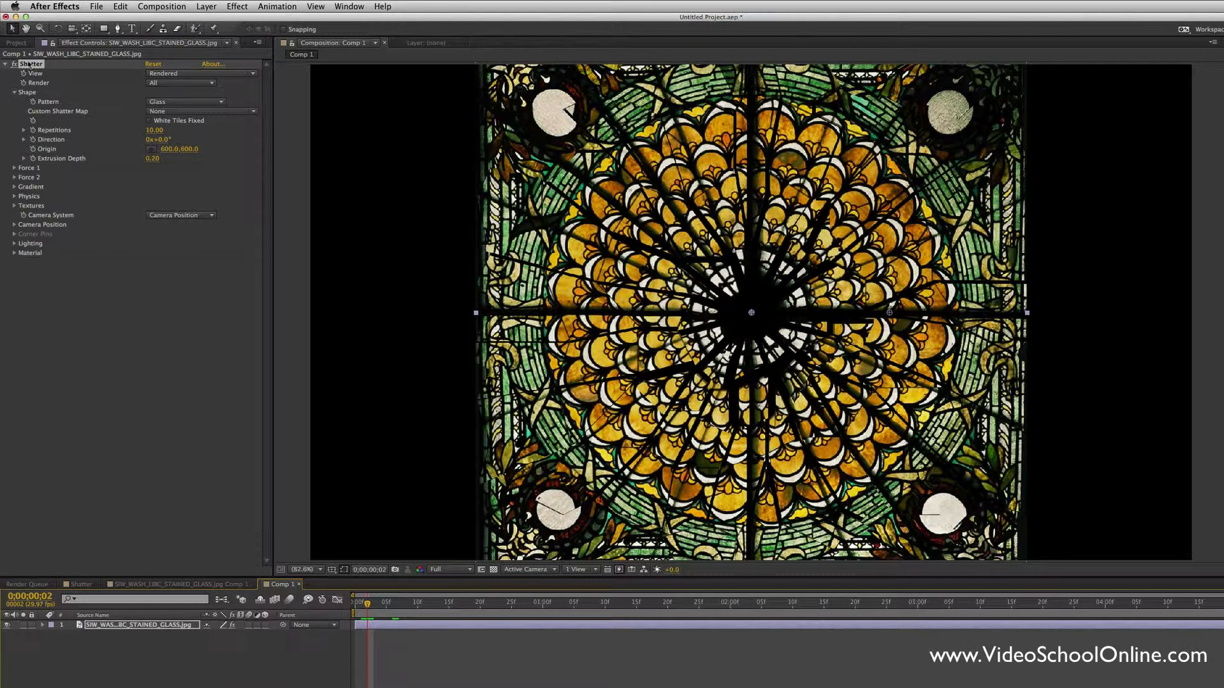
{"action": "mouse_move", "coordinate": [113, 133]}
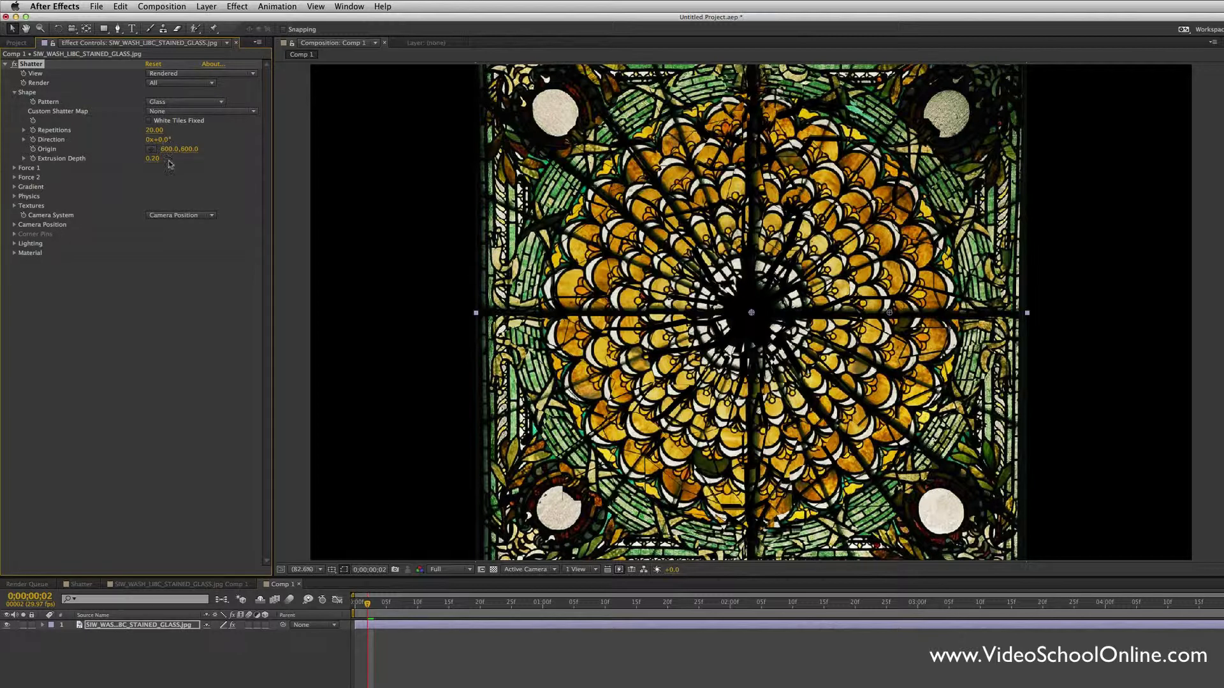
{"action": "mouse_move", "coordinate": [85, 169]}
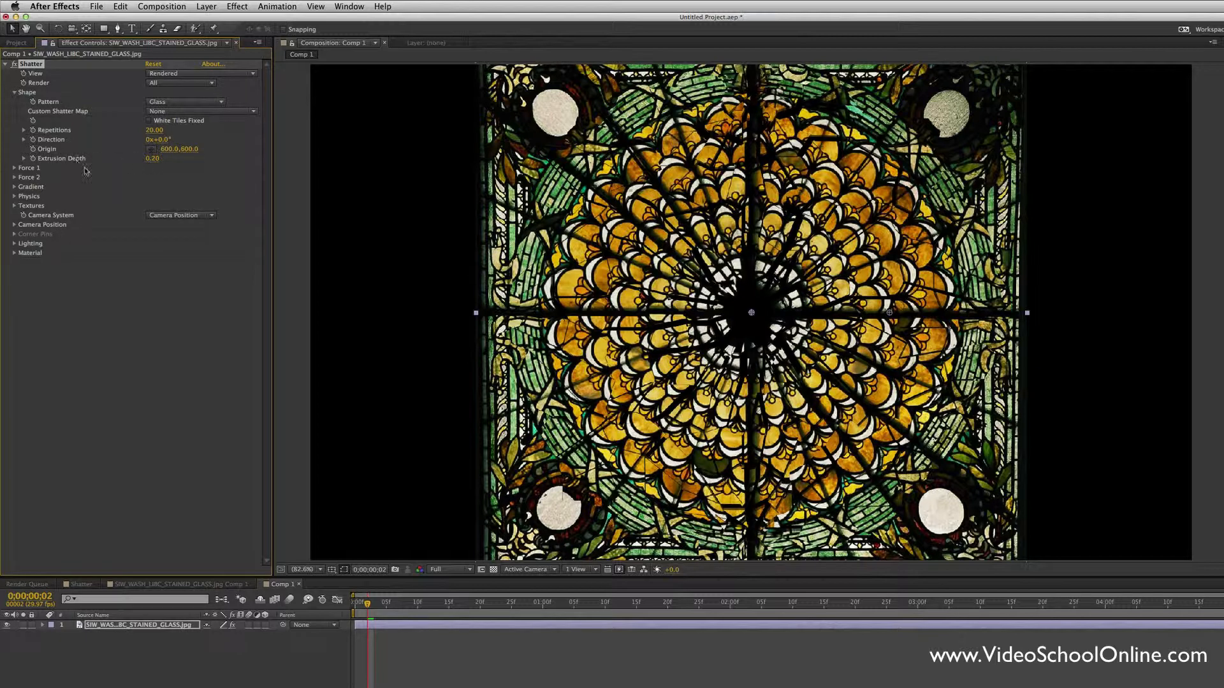
- Preview a few frames in and lower Extrusion Depth to near zero for flat shards
{"action": "left_click", "coordinate": [383, 602]}
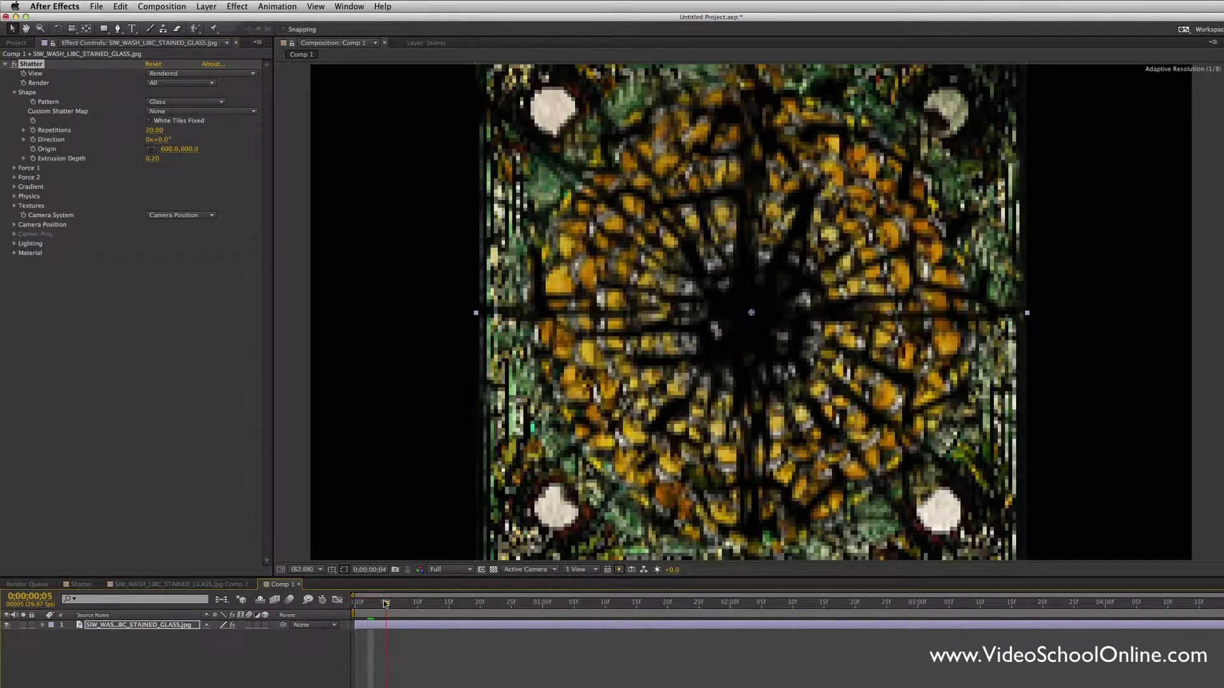
{"action": "left_click", "coordinate": [394, 602]}
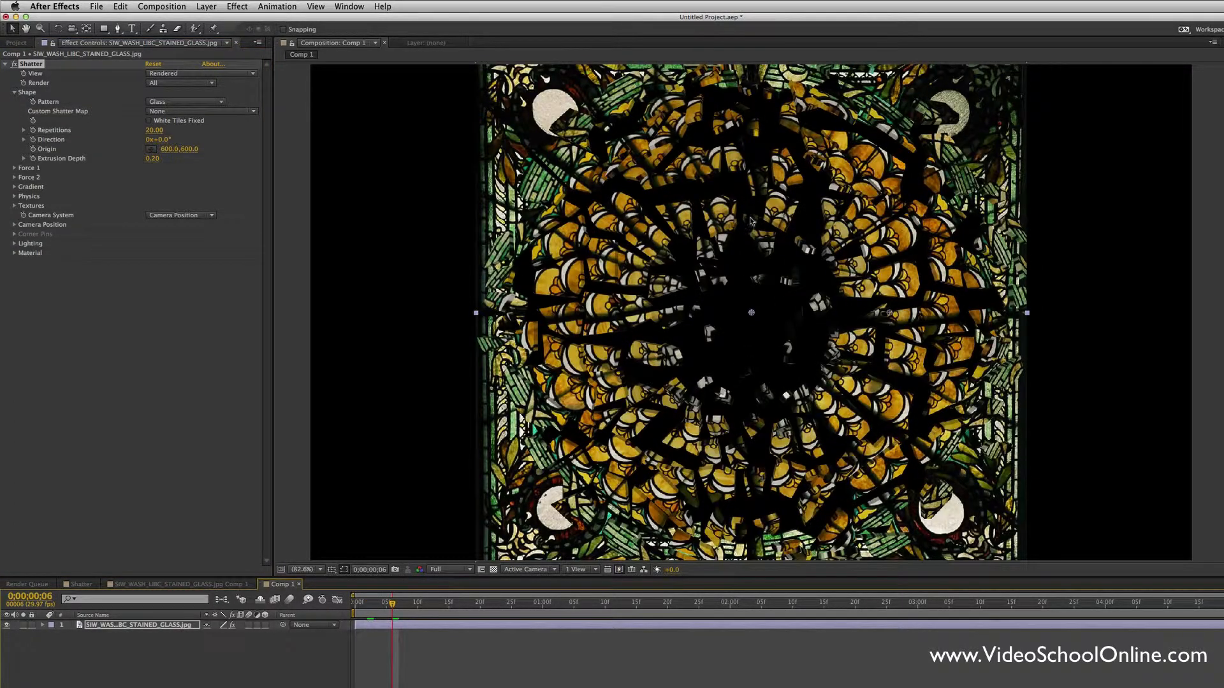
{"action": "mouse_move", "coordinate": [1077, 150]}
{"action": "type", "text": "0"}
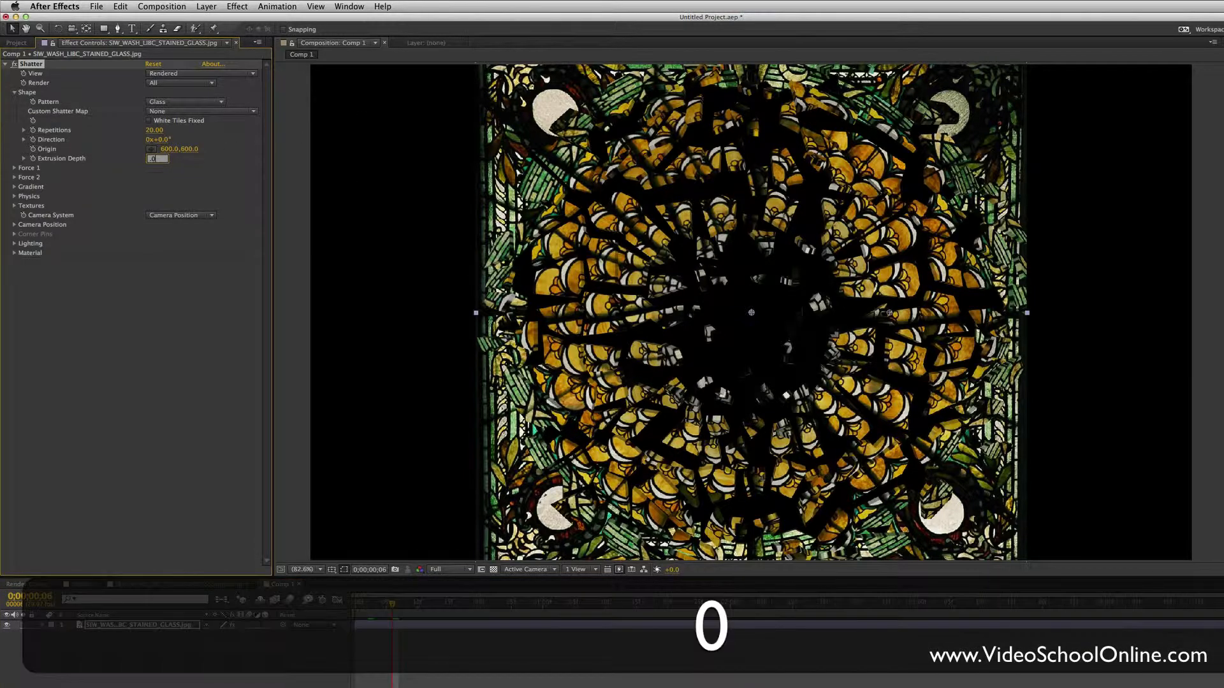
{"action": "left_click", "coordinate": [153, 158]}
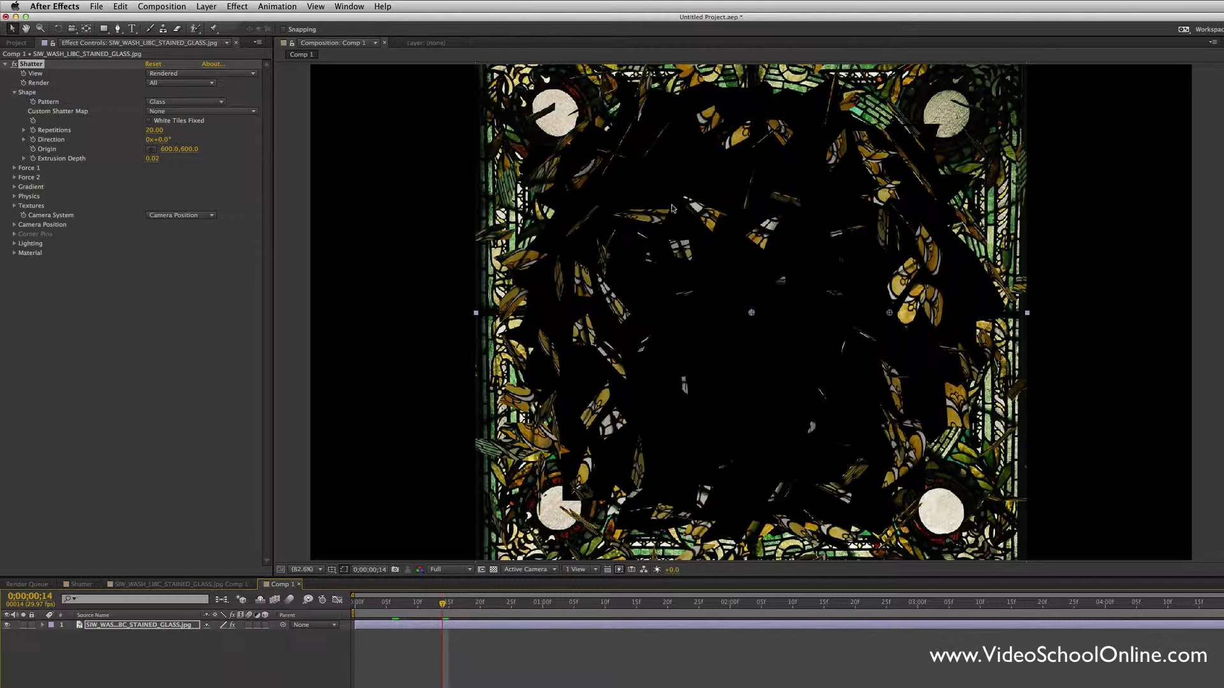
{"action": "mouse_move", "coordinate": [644, 204]}
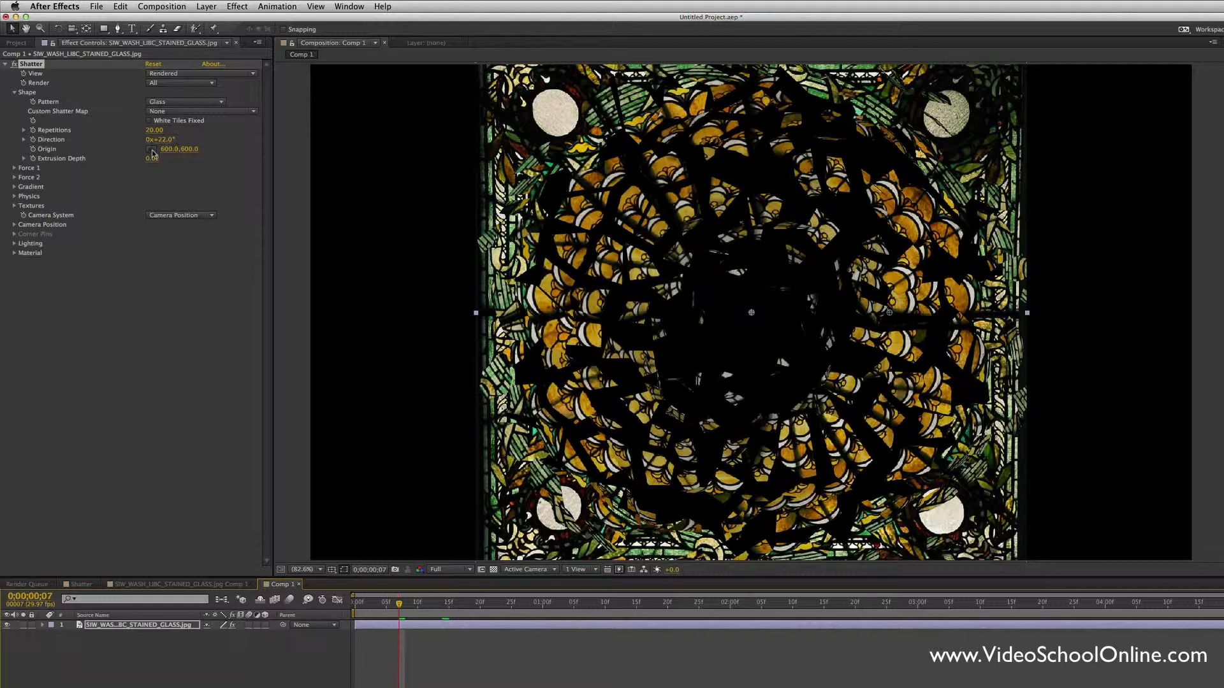
- Scrub Extrusion Depth down to 0.02 and preview the panes clearing one second in
{"action": "left_click_drag", "start_coordinate": [179, 149], "coordinate": [155, 149]}
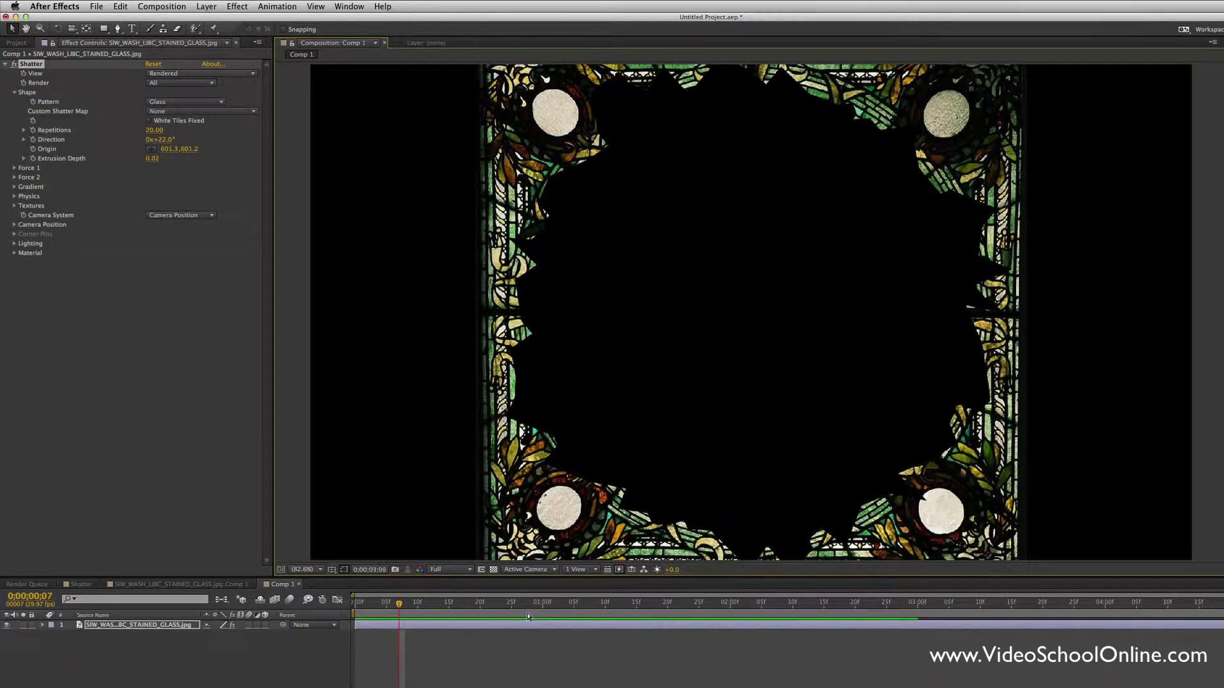
{"action": "left_click", "coordinate": [590, 605]}
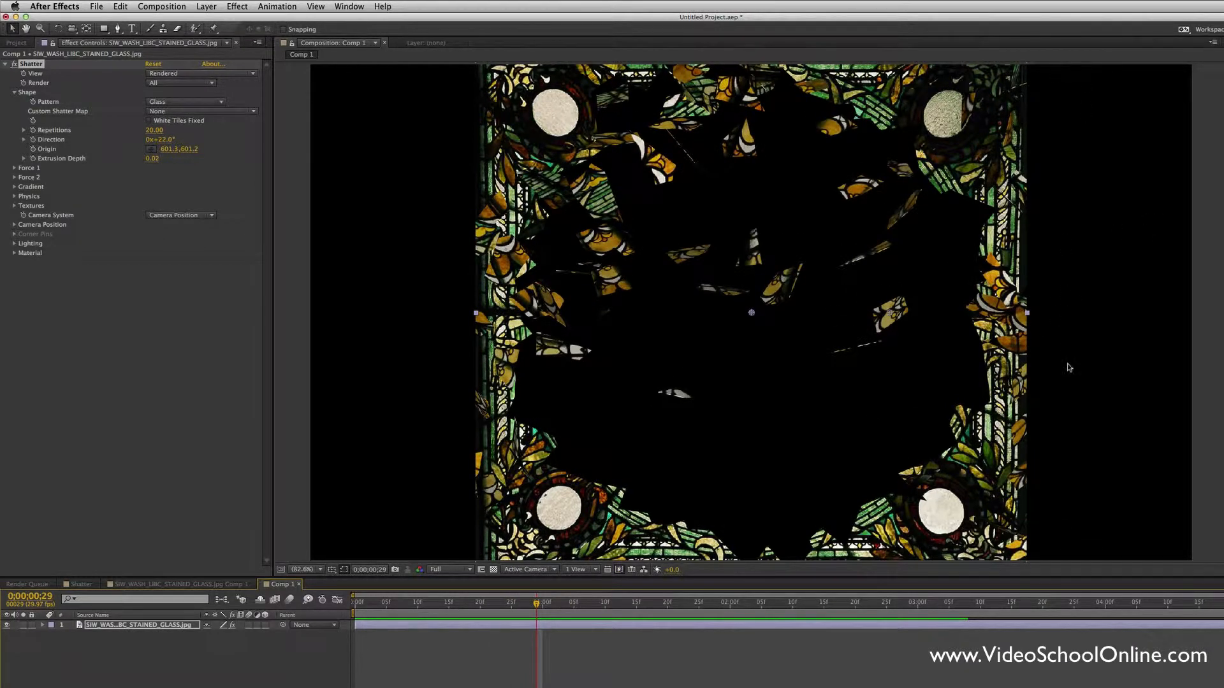
{"action": "mouse_move", "coordinate": [1081, 289]}
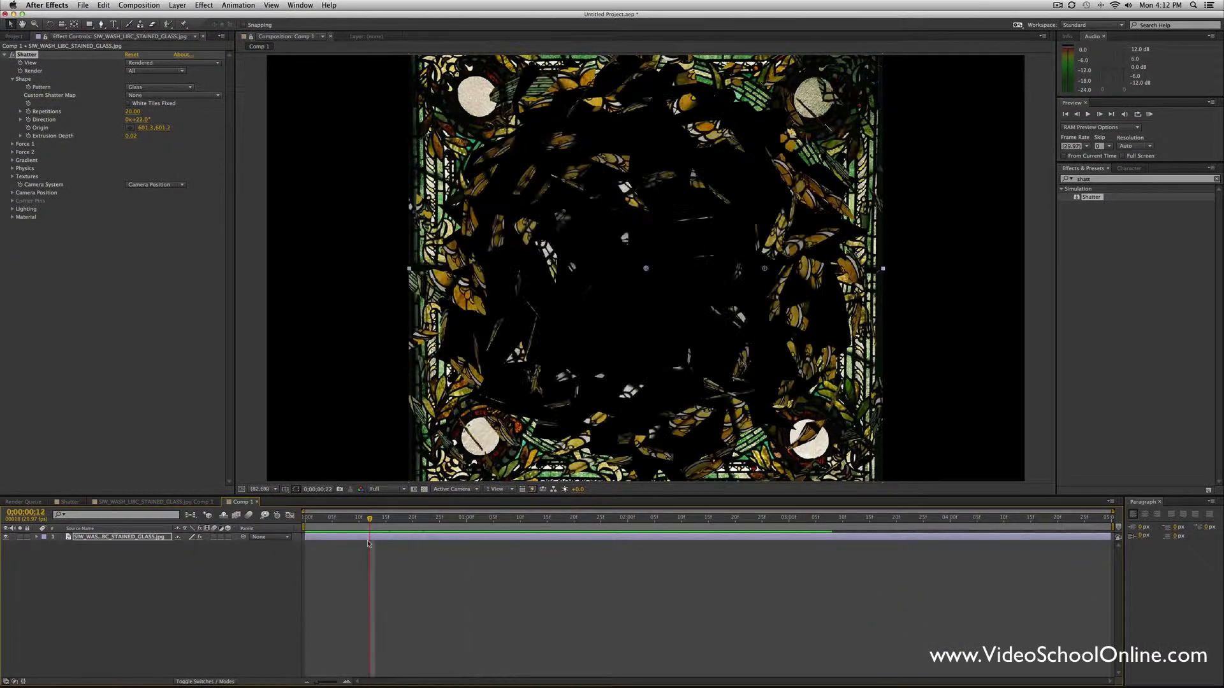
{"action": "mouse_move", "coordinate": [369, 530]}
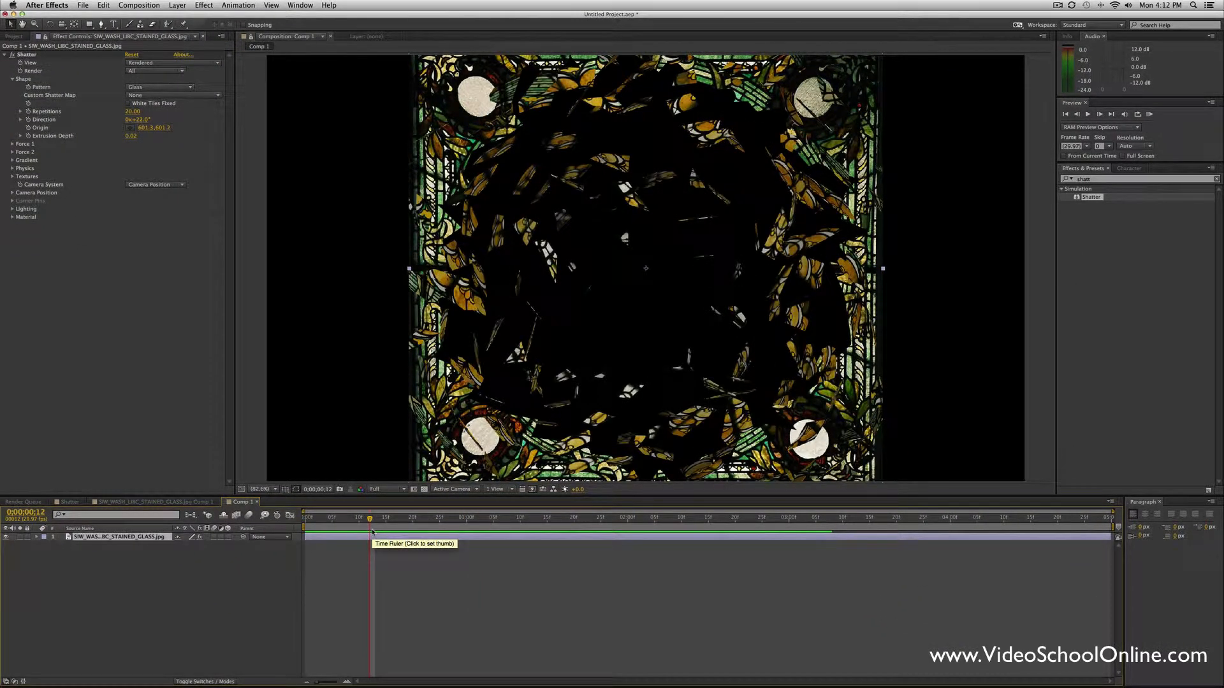
- Pre-compose the stained glass layer into its own nested composition
{"action": "right_click", "coordinate": [117, 537]}
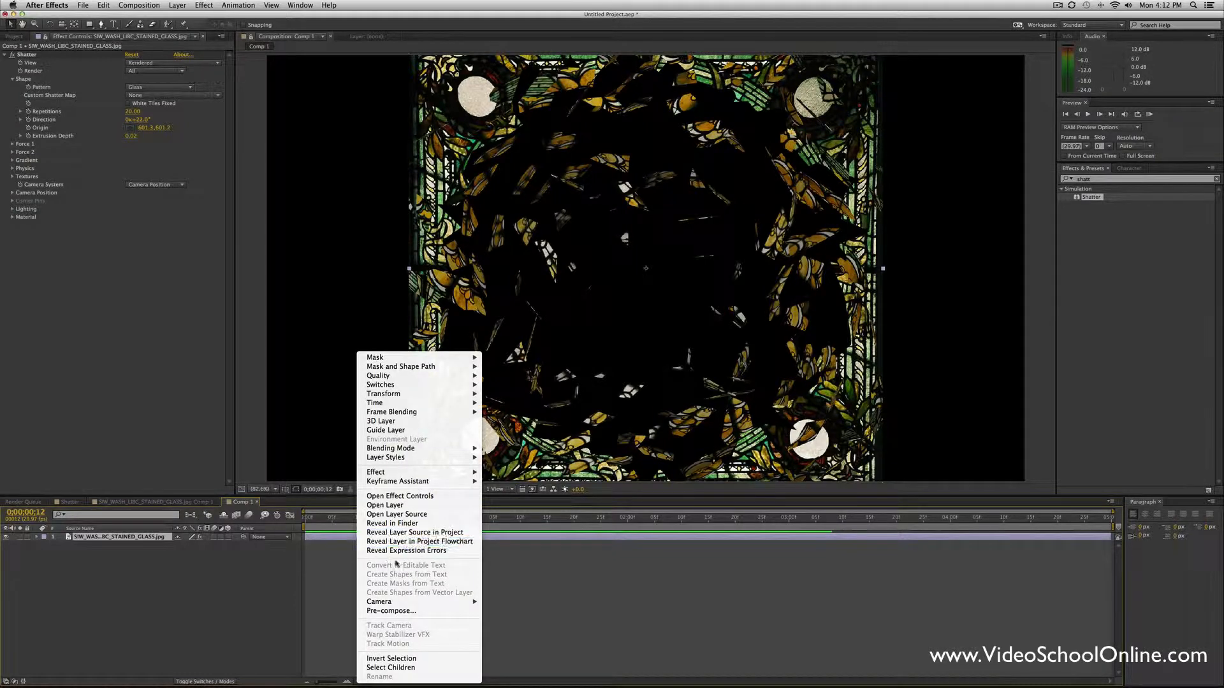
{"action": "left_click", "coordinate": [391, 611]}
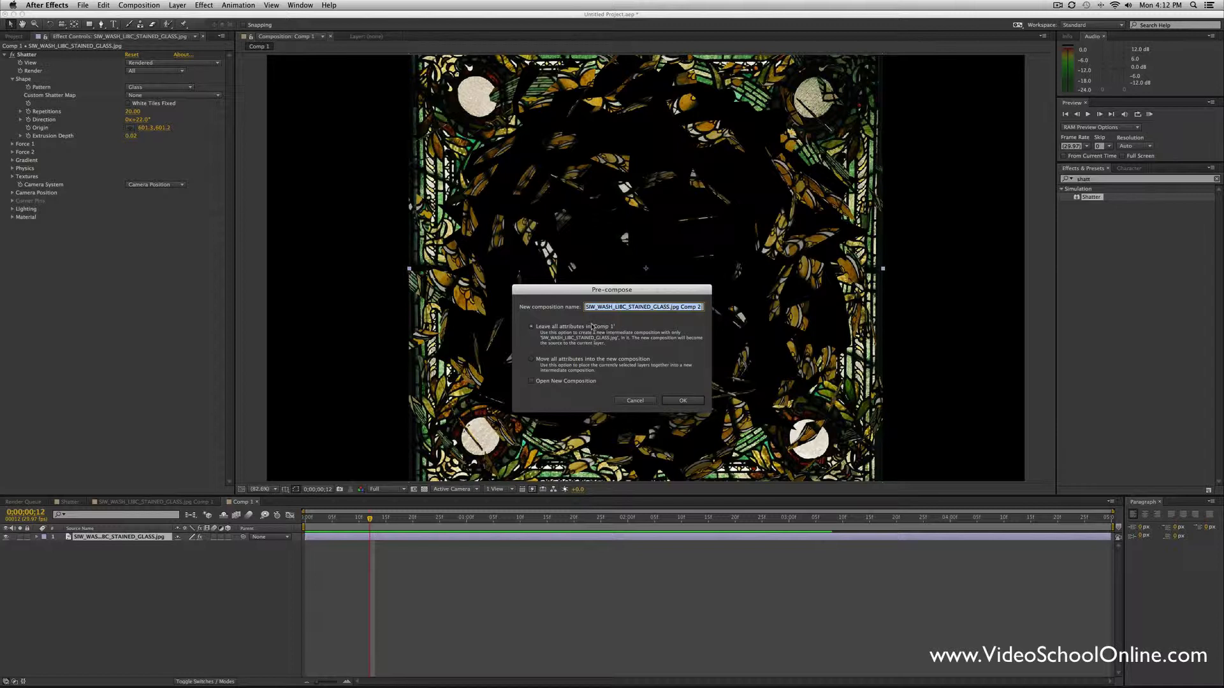
{"action": "left_click", "coordinate": [681, 399]}
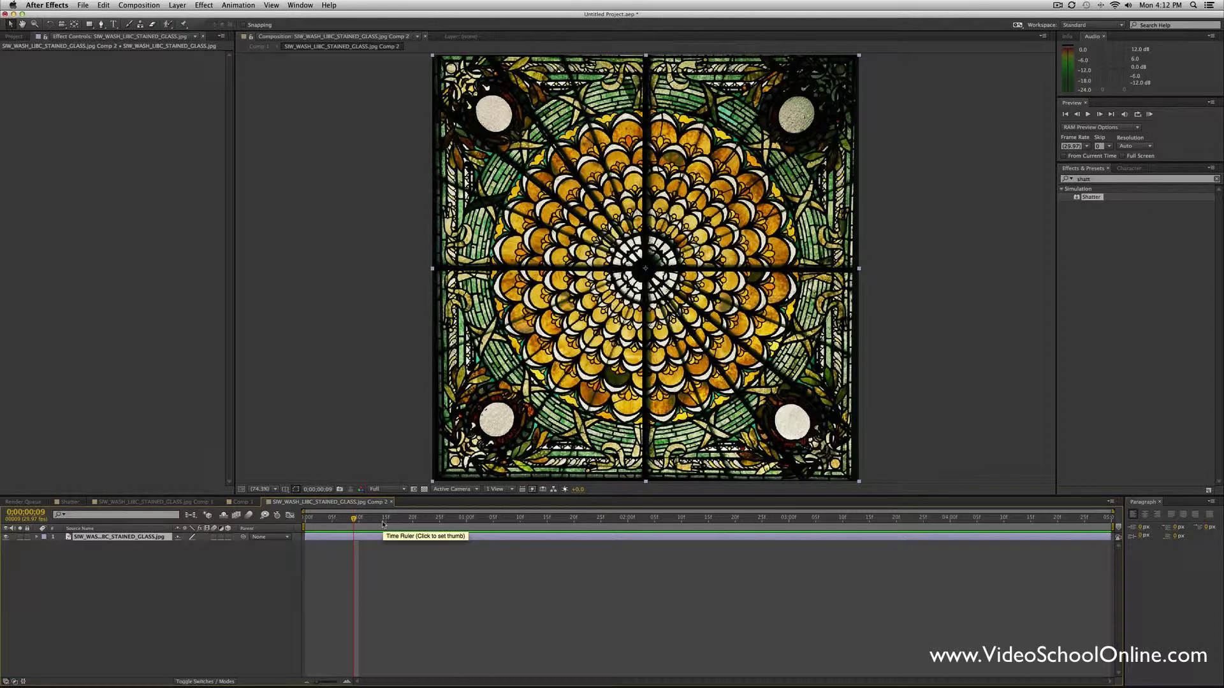
- Resize the nested composition to 2400 pixels wide via Cmd+K
{"action": "key", "text": "cmd+k"}
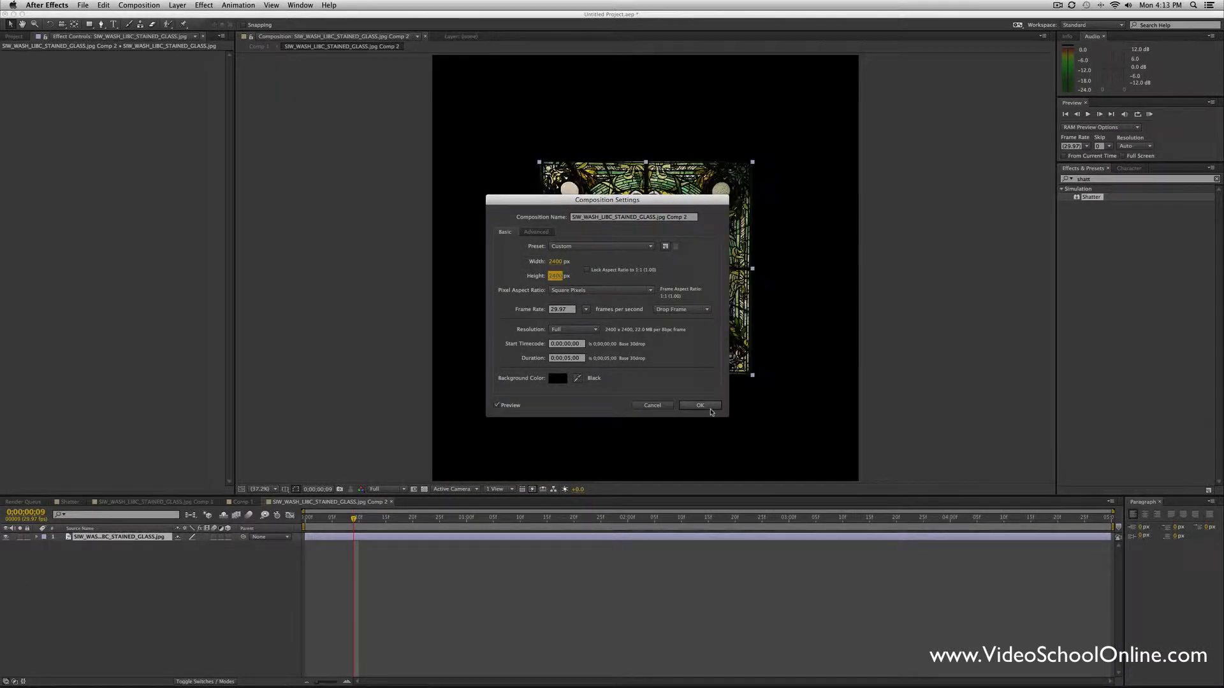
{"action": "left_click", "coordinate": [699, 404]}
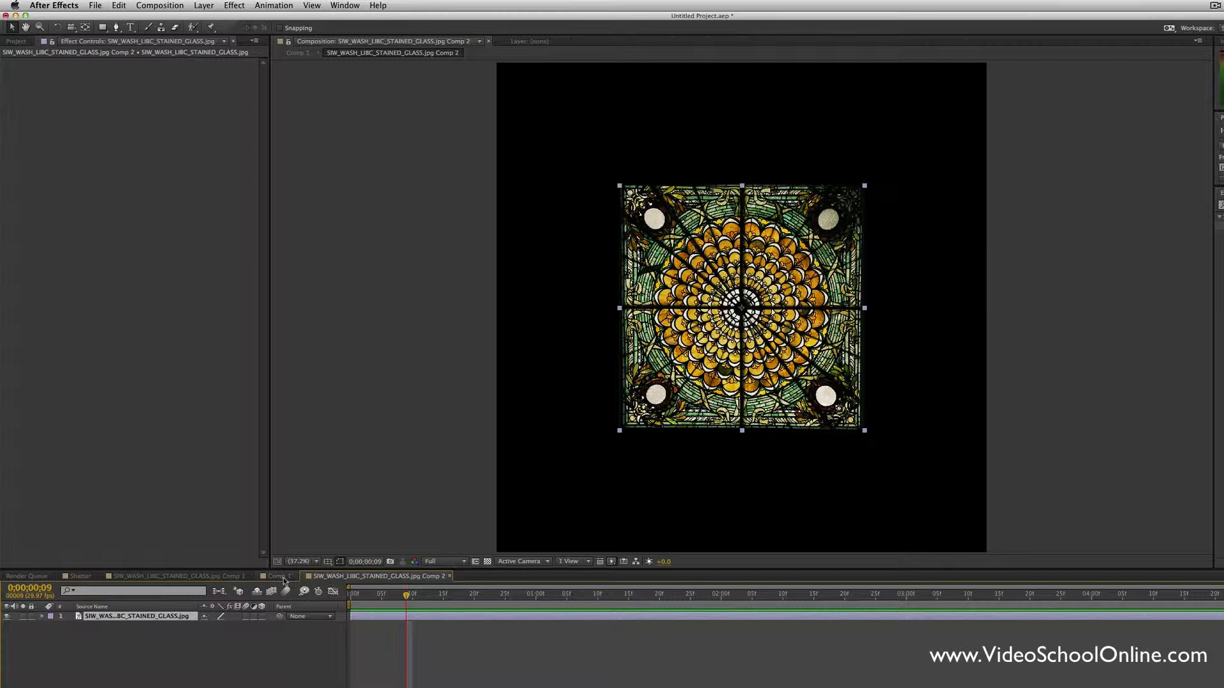
- In Comp 1 widen Force 1 radius to 0.34 with 40 repetitions and preview the break
{"action": "left_click", "coordinate": [277, 576]}
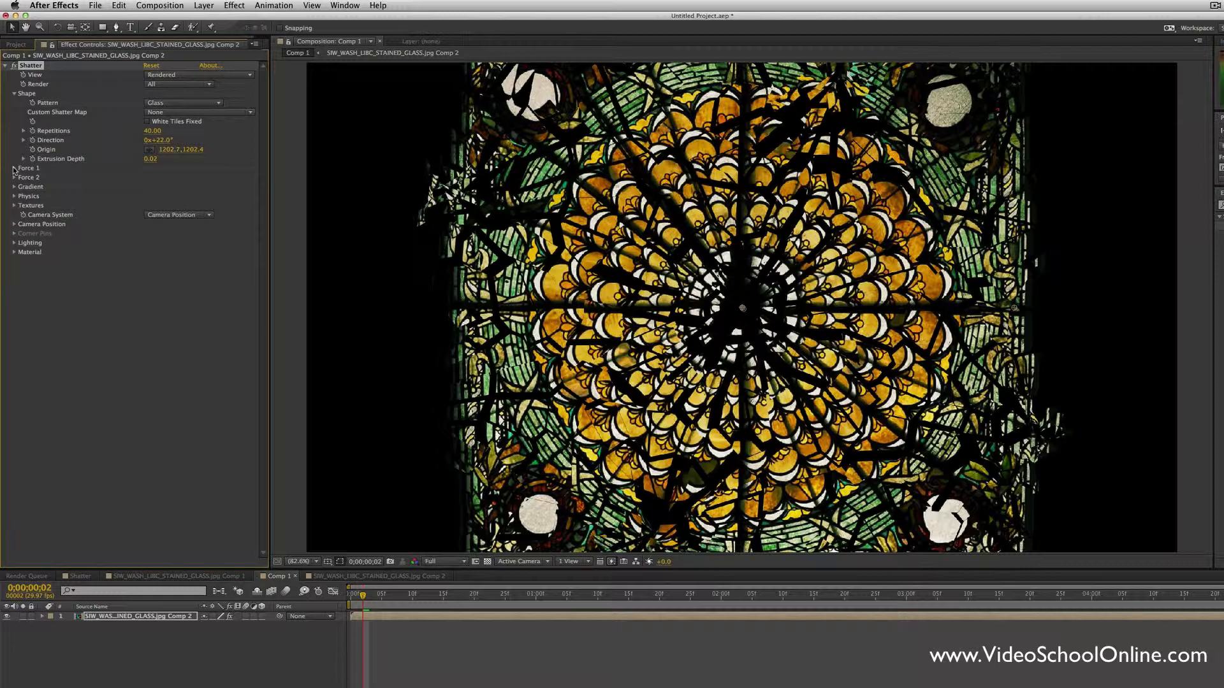
{"action": "left_click", "coordinate": [13, 168]}
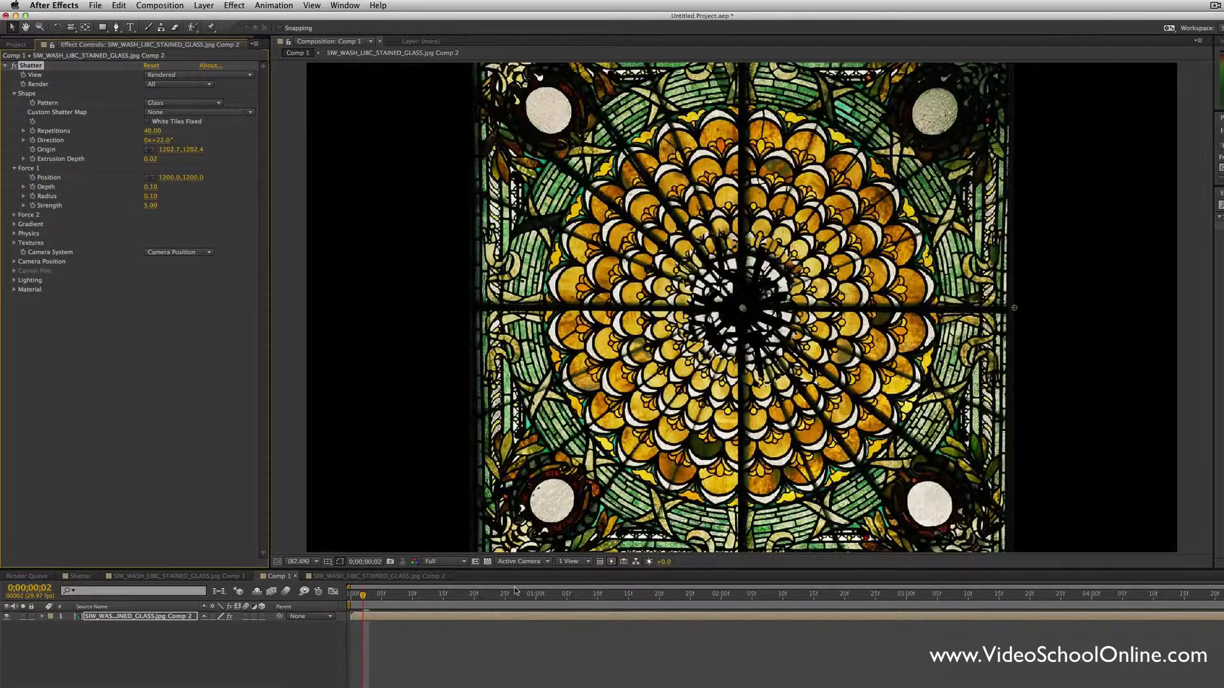
{"action": "left_click", "coordinate": [371, 592]}
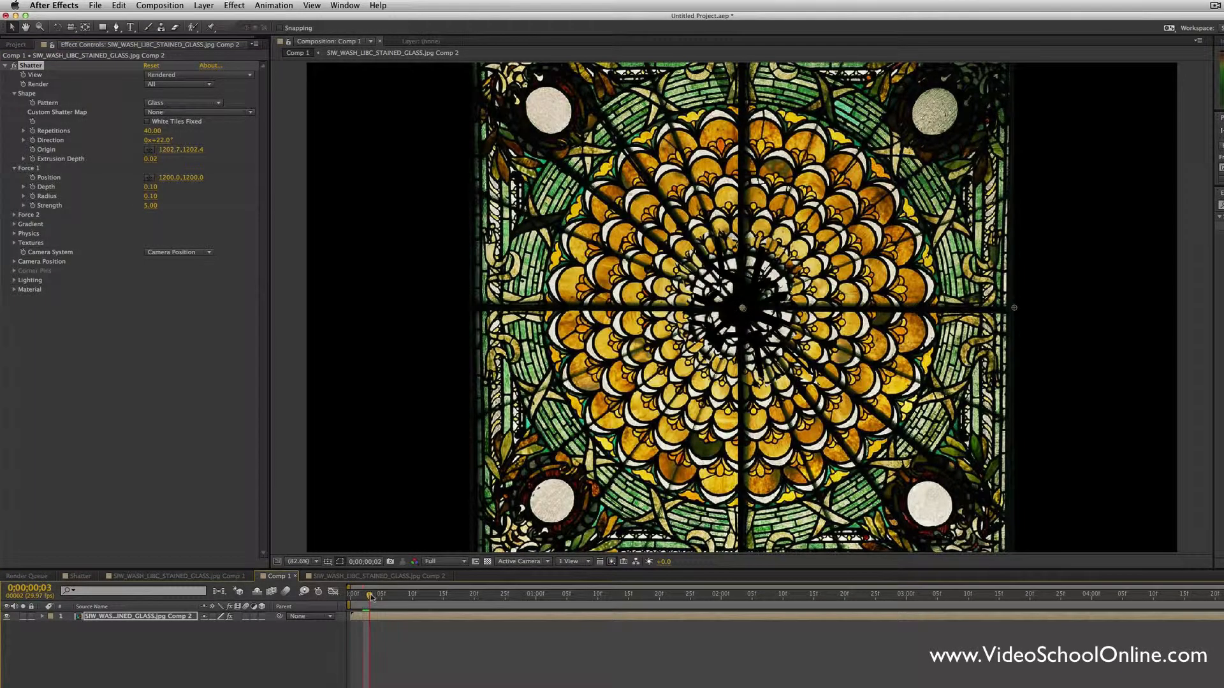
{"action": "left_click", "coordinate": [405, 593]}
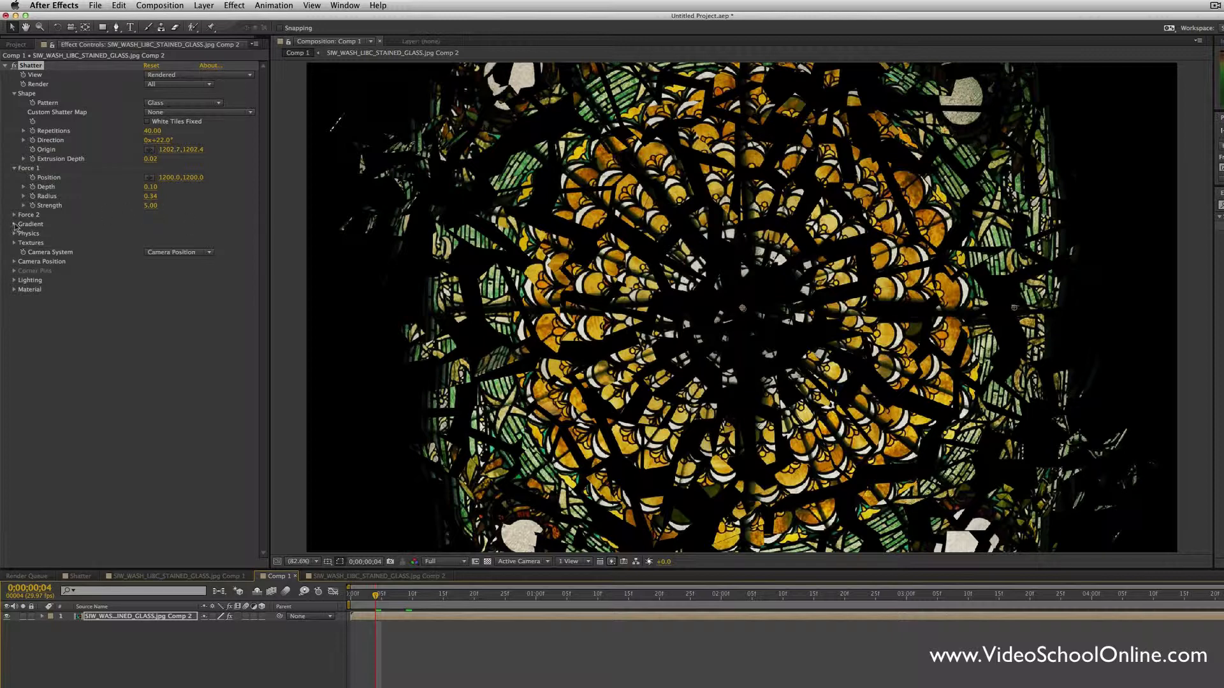
- Set rotation speed 0.50 under Physics, undoing a slip, and preview at Third resolution
{"action": "left_click", "coordinate": [14, 232]}
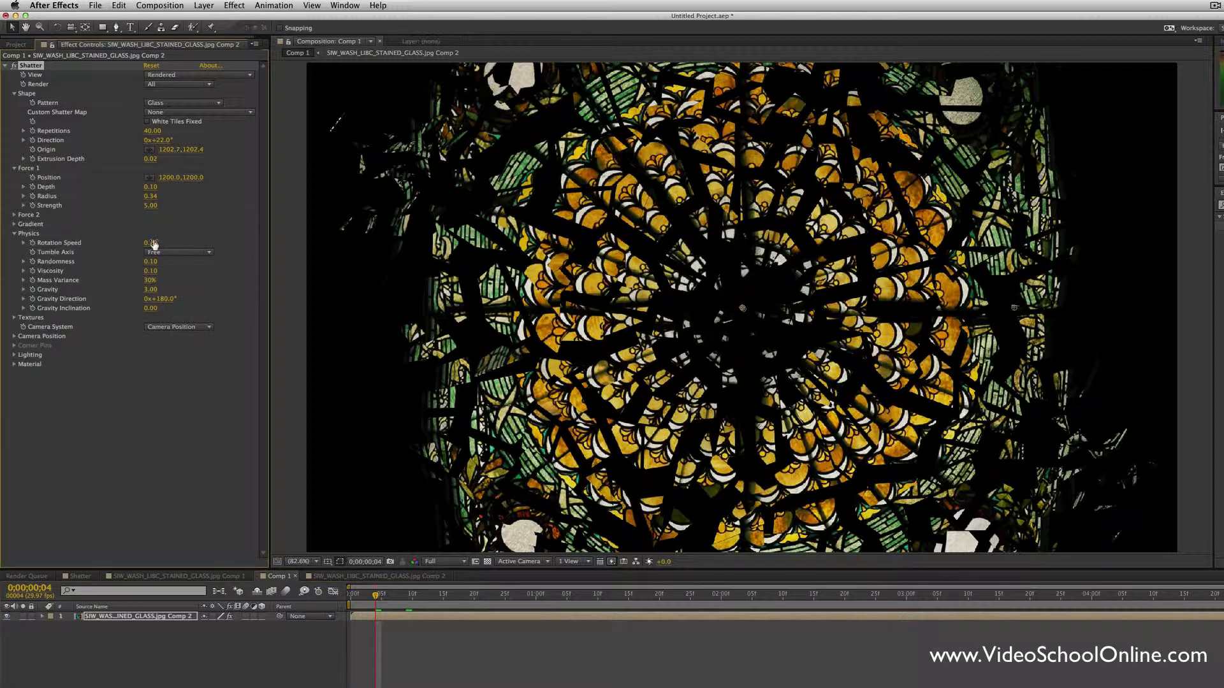
{"action": "double_click", "coordinate": [150, 242]}
{"action": "type", "text": "0.5"}
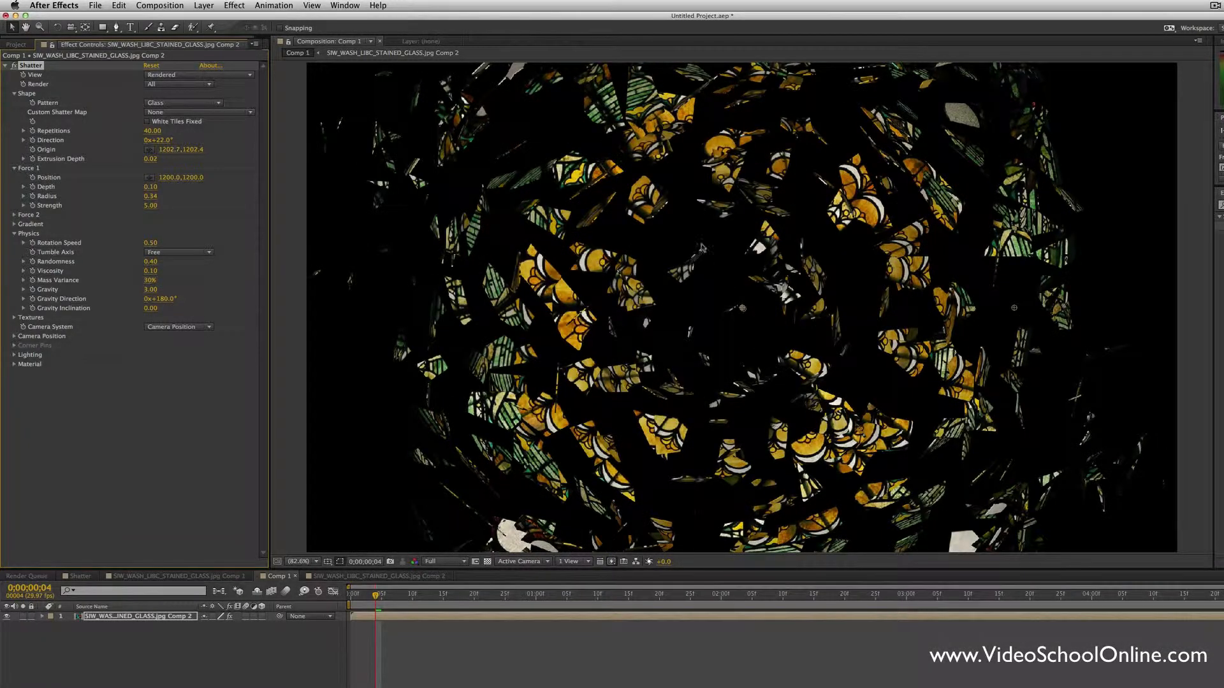
{"action": "key", "text": "cmd+z"}
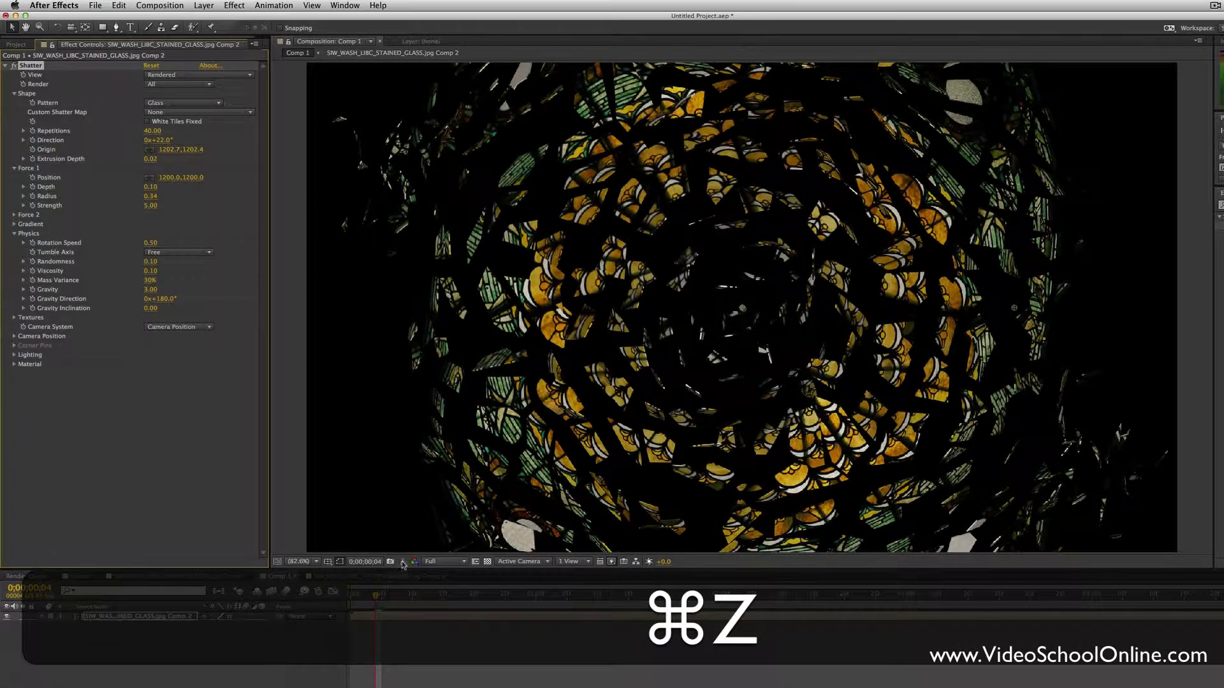
{"action": "key", "text": "cmd+z"}
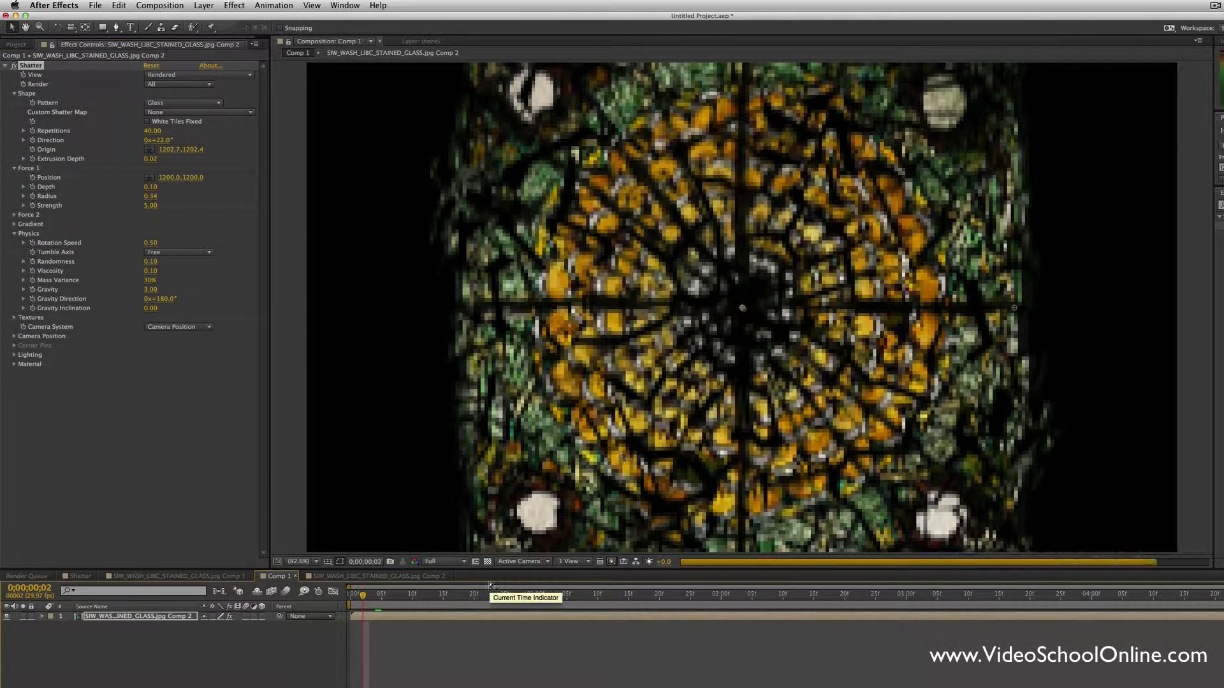
{"action": "left_click", "coordinate": [443, 561]}
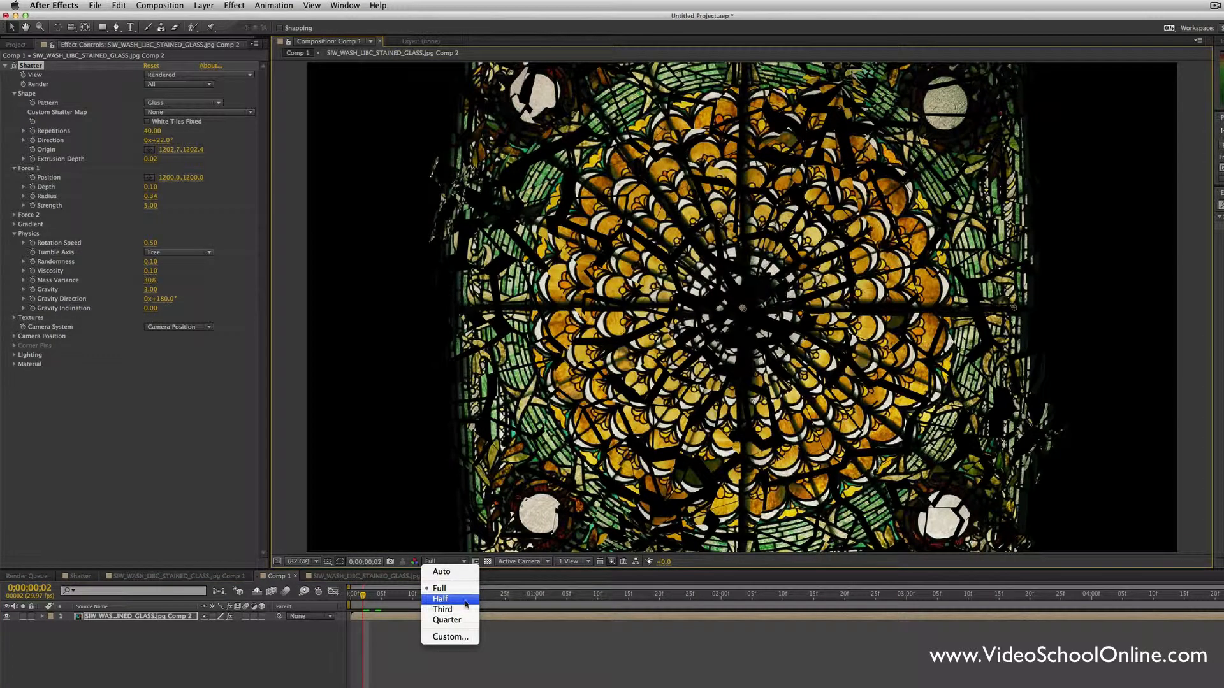
{"action": "left_click", "coordinate": [442, 609]}
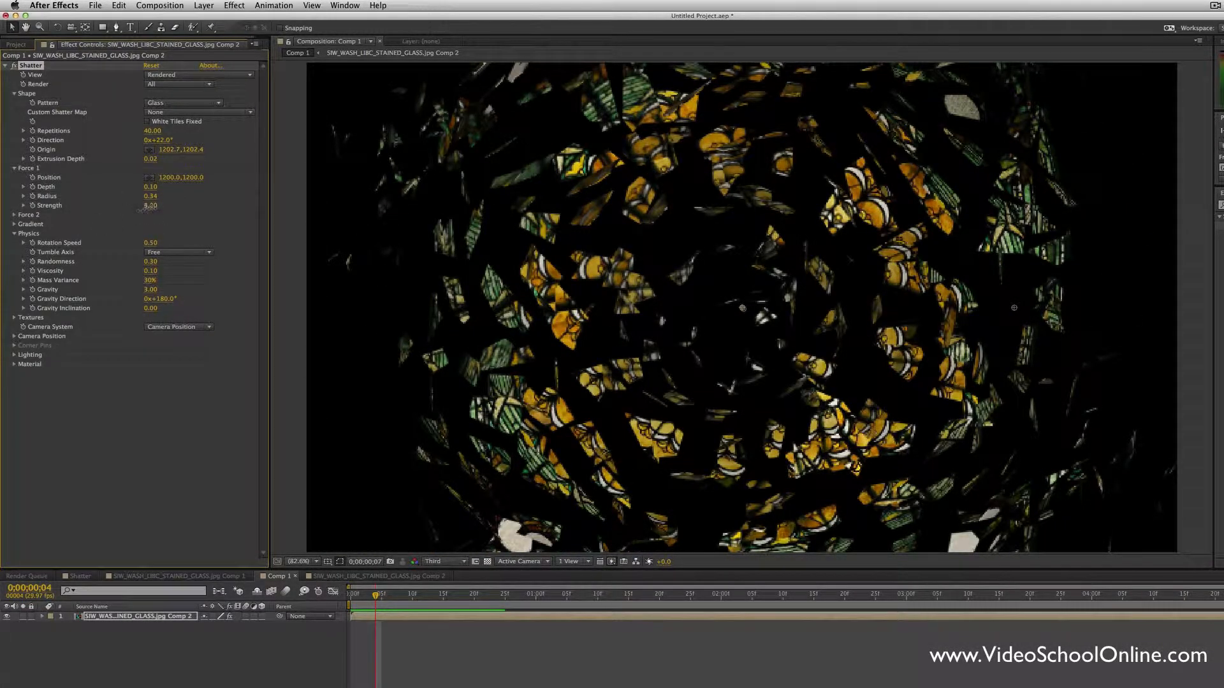
- Raise force strength to 2.80 and drag gravity up to 13.20 so shards drop out
{"action": "left_click", "coordinate": [376, 595]}
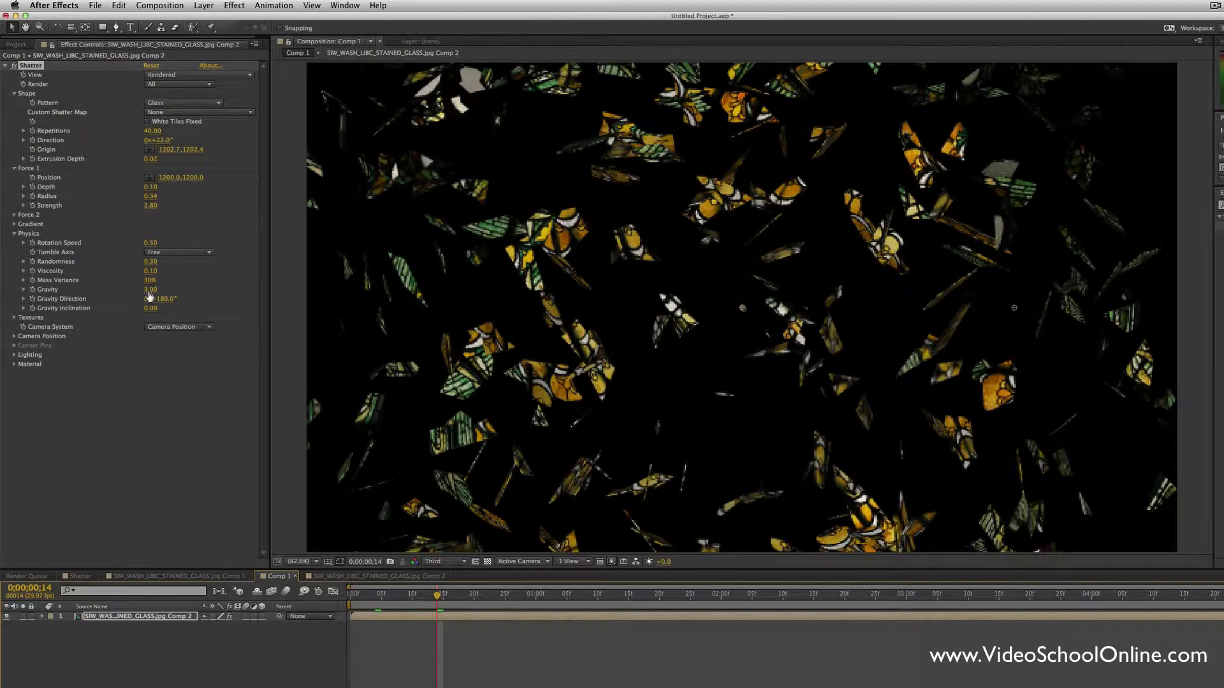
{"action": "left_click_drag", "start_coordinate": [151, 290], "coordinate": [164, 290]}
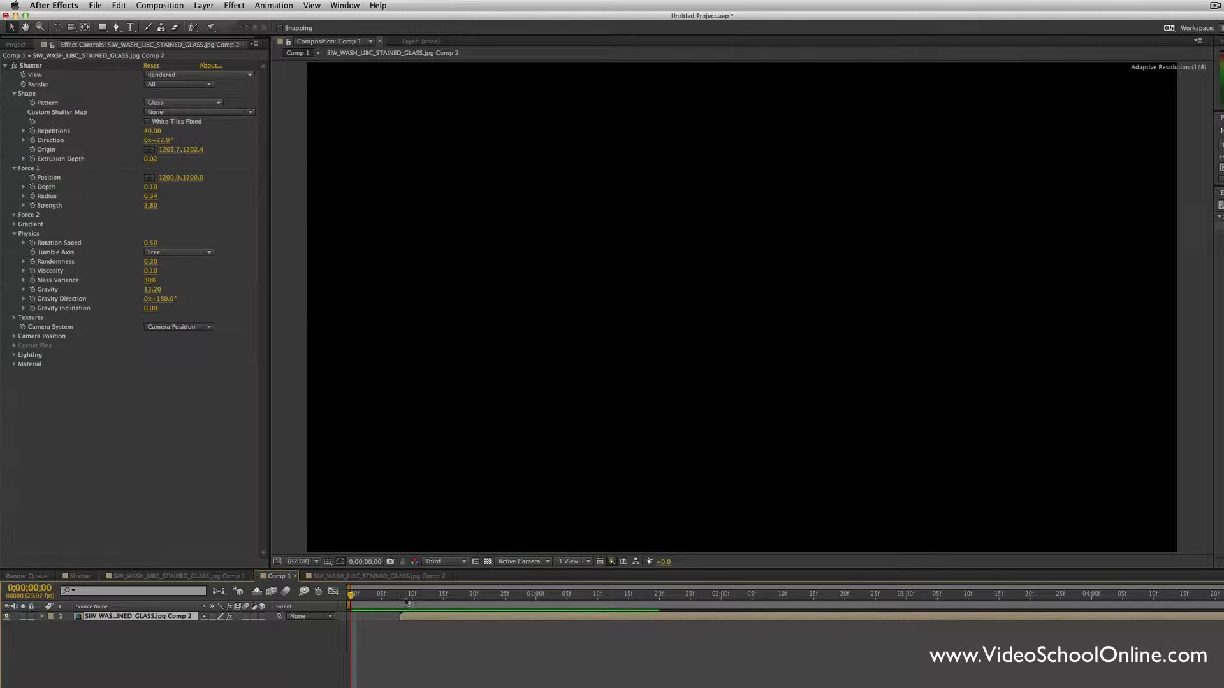
- Scrub the timeline to check the window appears intact at the first frame before the fall
{"action": "left_click", "coordinate": [506, 594]}
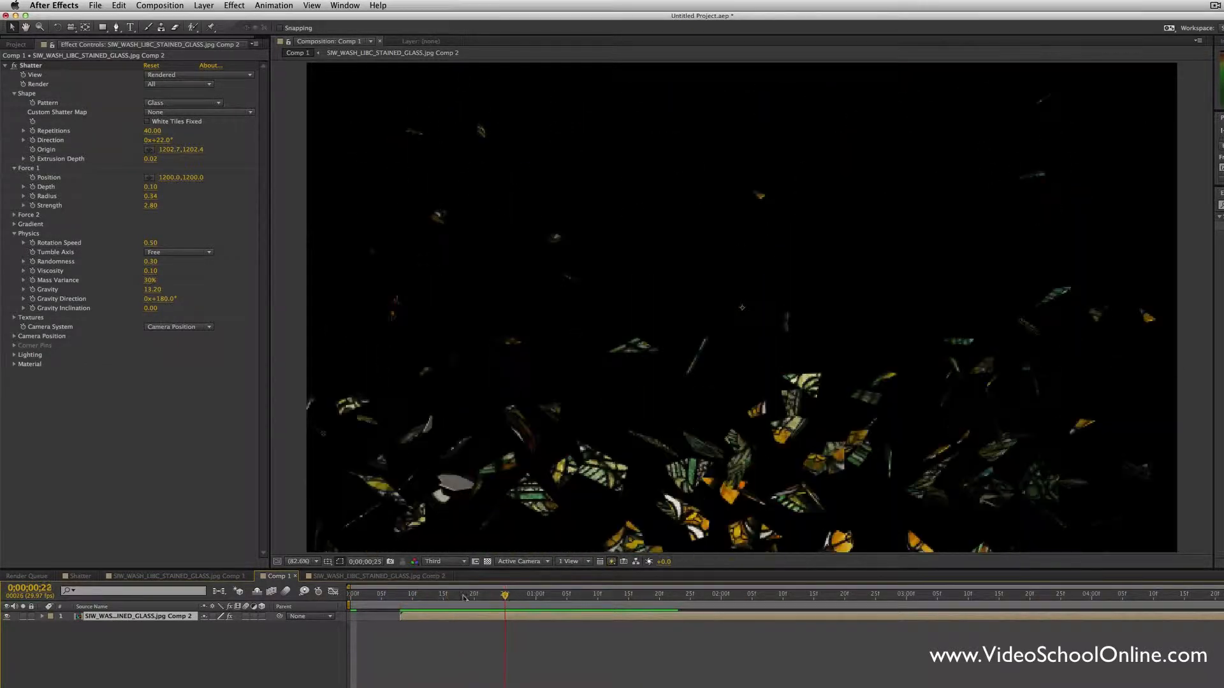
{"action": "left_click", "coordinate": [382, 593]}
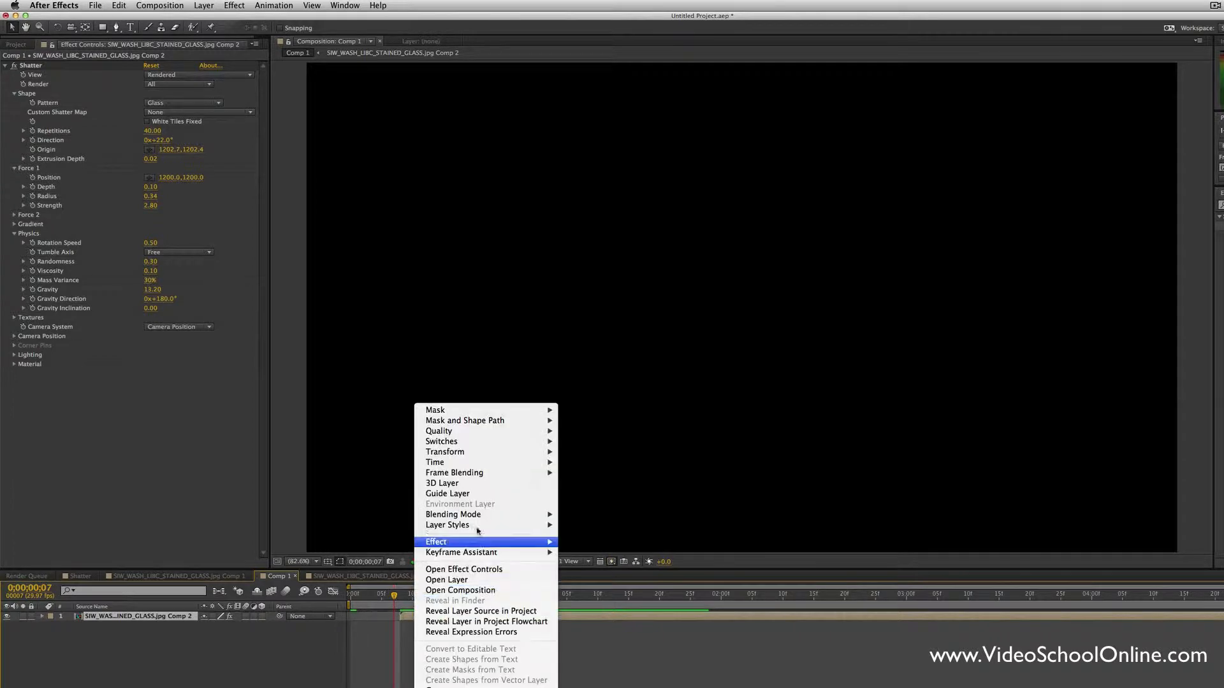
{"action": "mouse_move", "coordinate": [454, 471]}
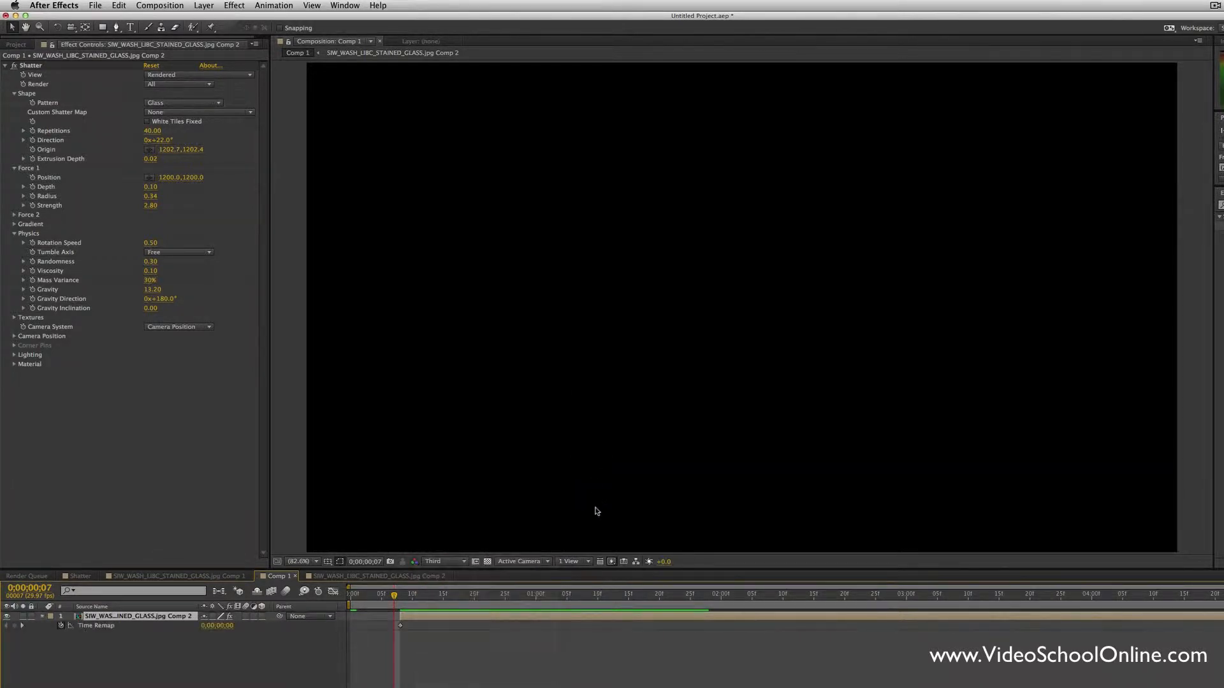
{"action": "left_click", "coordinate": [404, 594]}
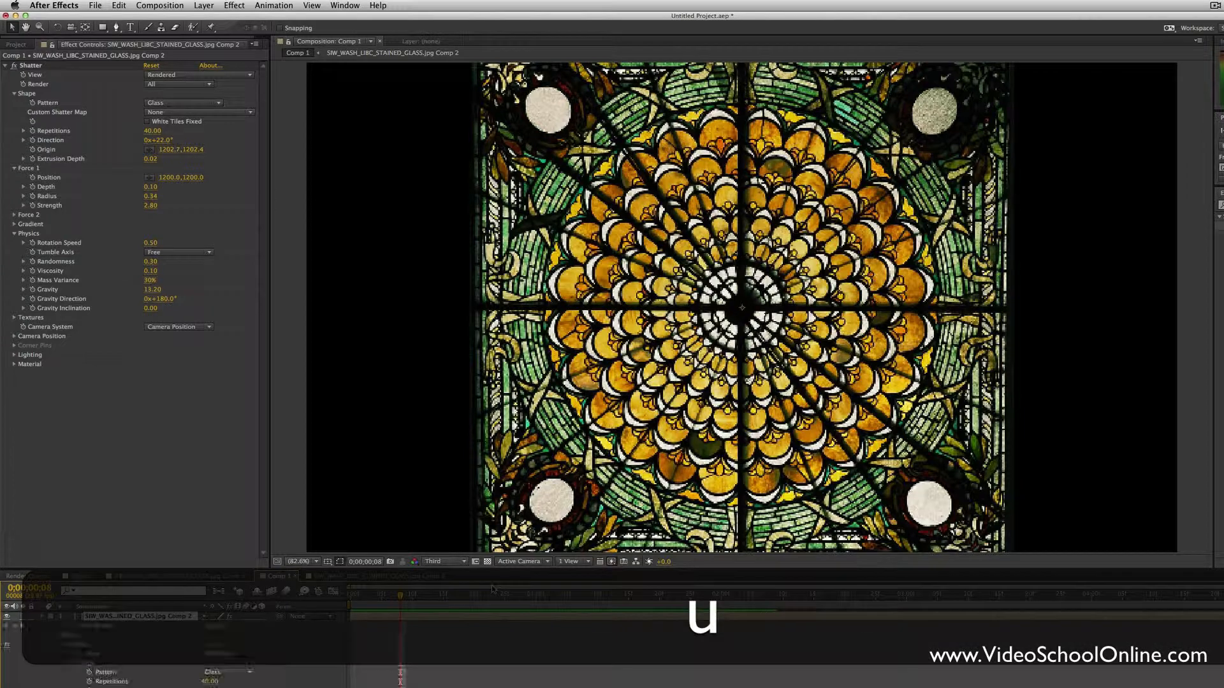
{"action": "left_click", "coordinate": [276, 576]}
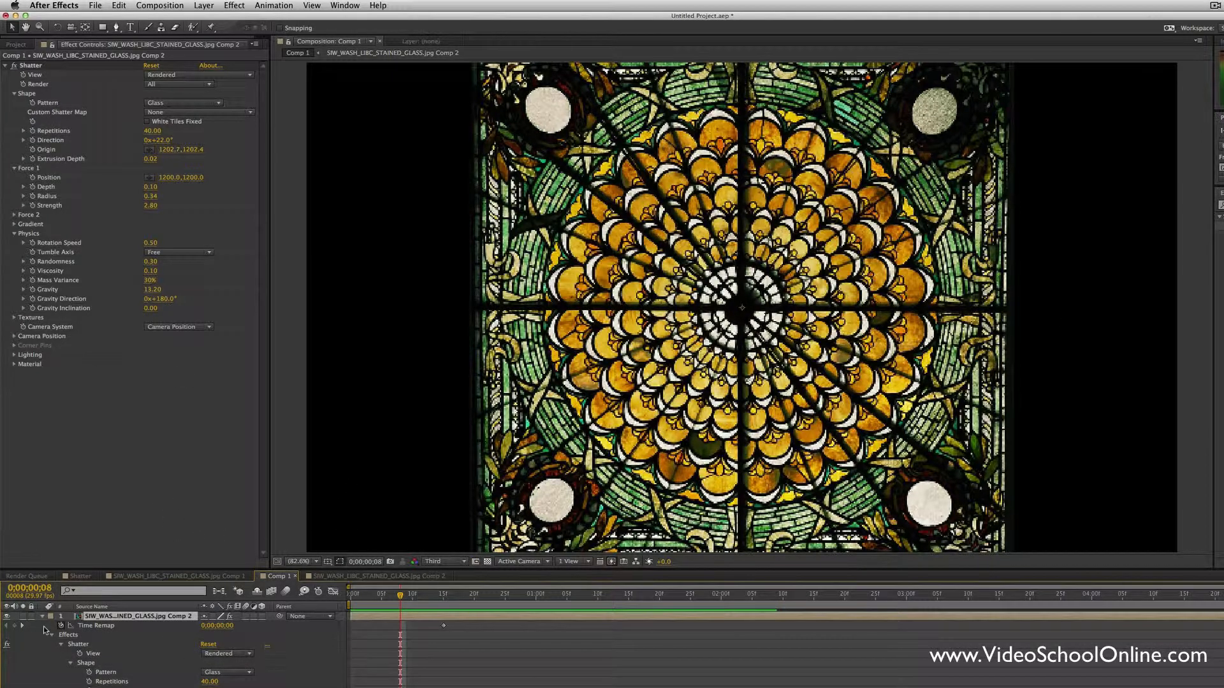
{"action": "left_click", "coordinate": [43, 628]}
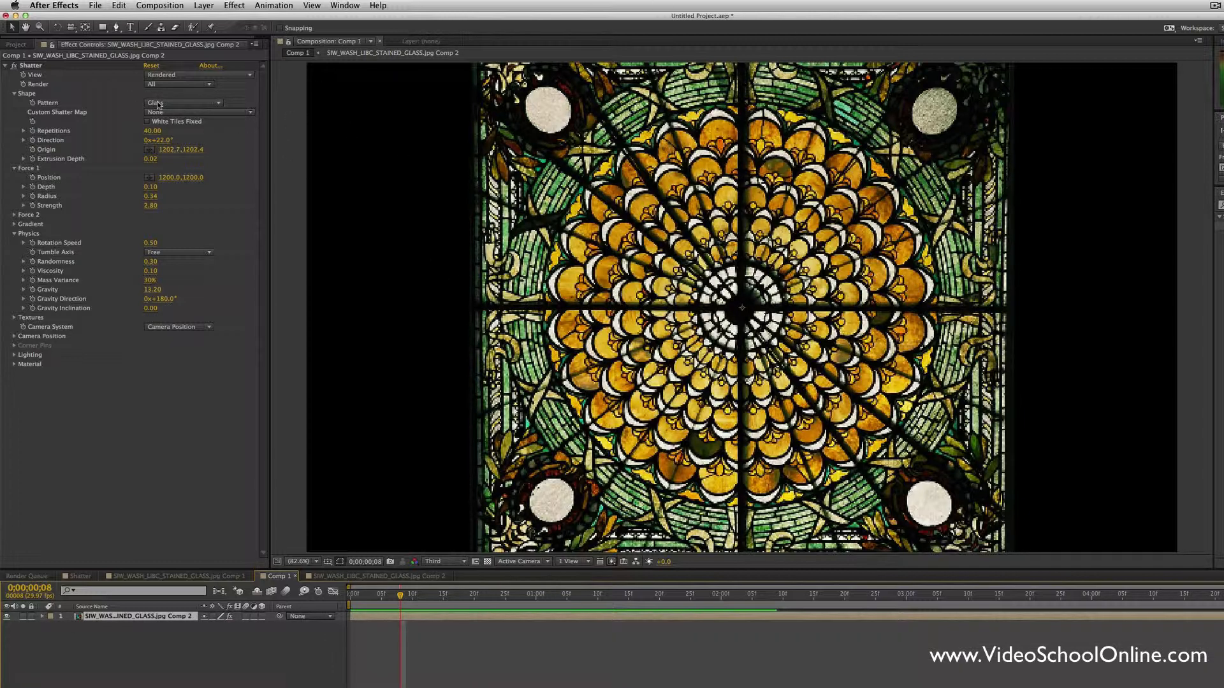
{"action": "mouse_move", "coordinate": [209, 155]}
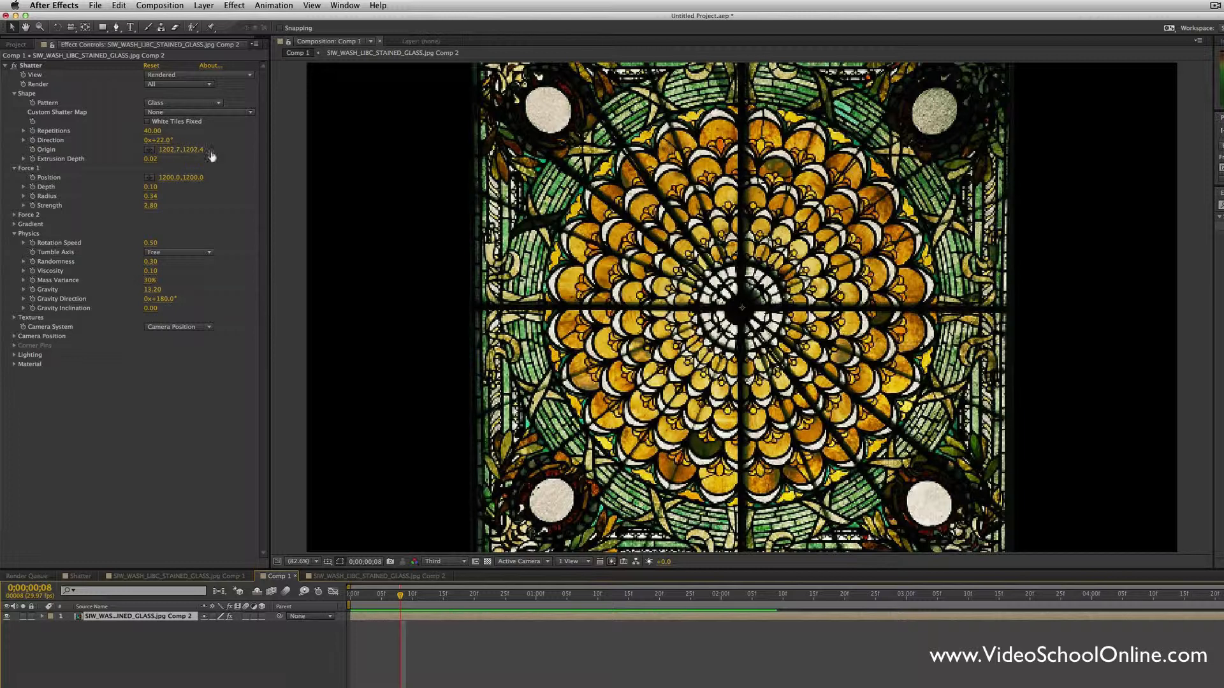
{"action": "mouse_move", "coordinate": [392, 299]}
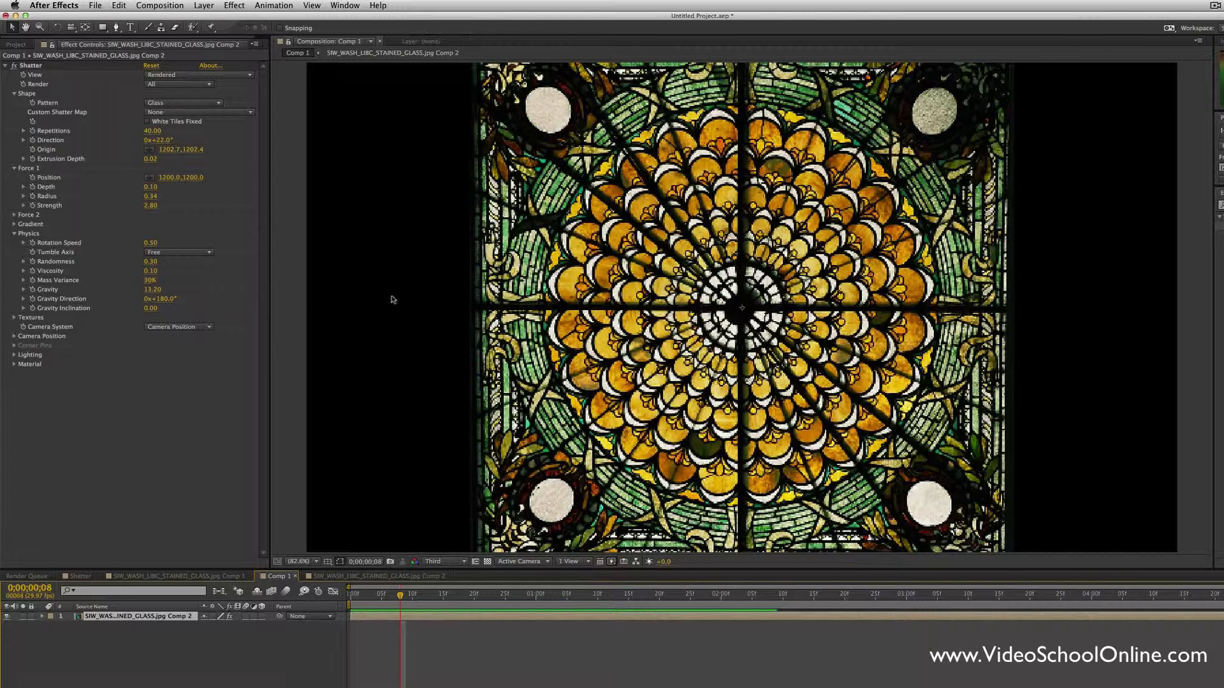